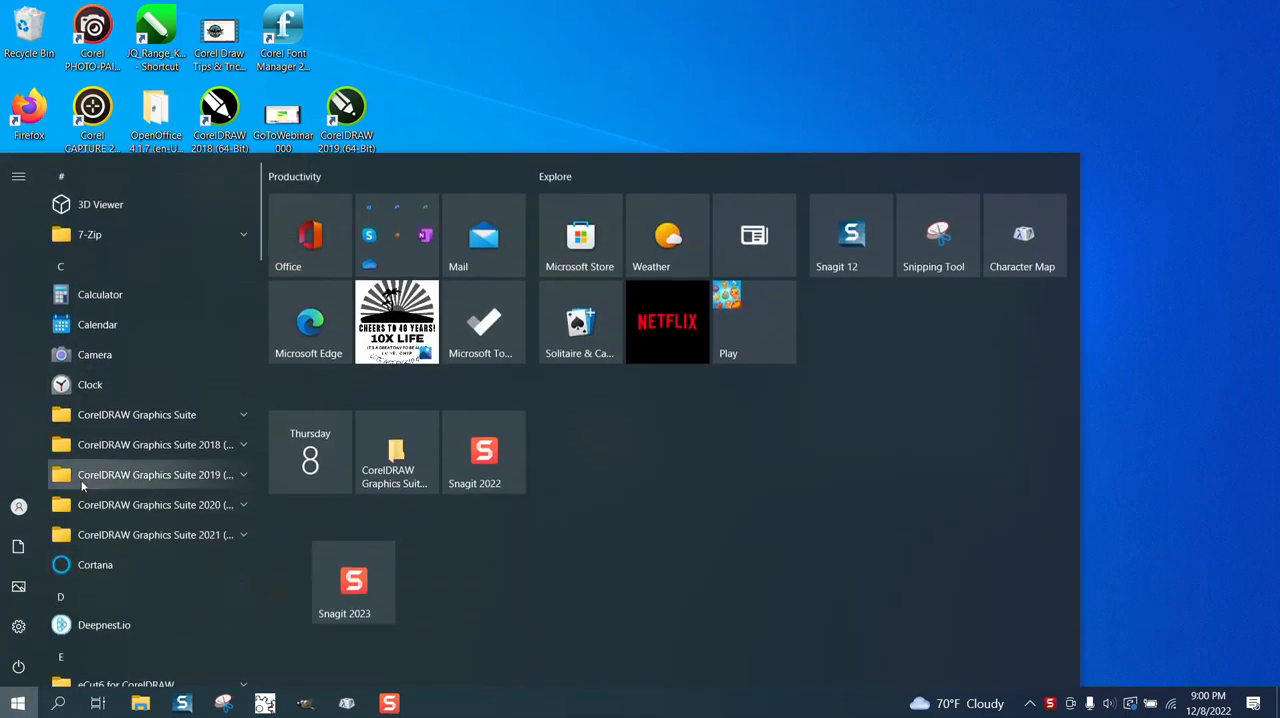
Dismiss the Start menu and launch CorelDRAW from its desktop shortcut
left_click(136, 414)
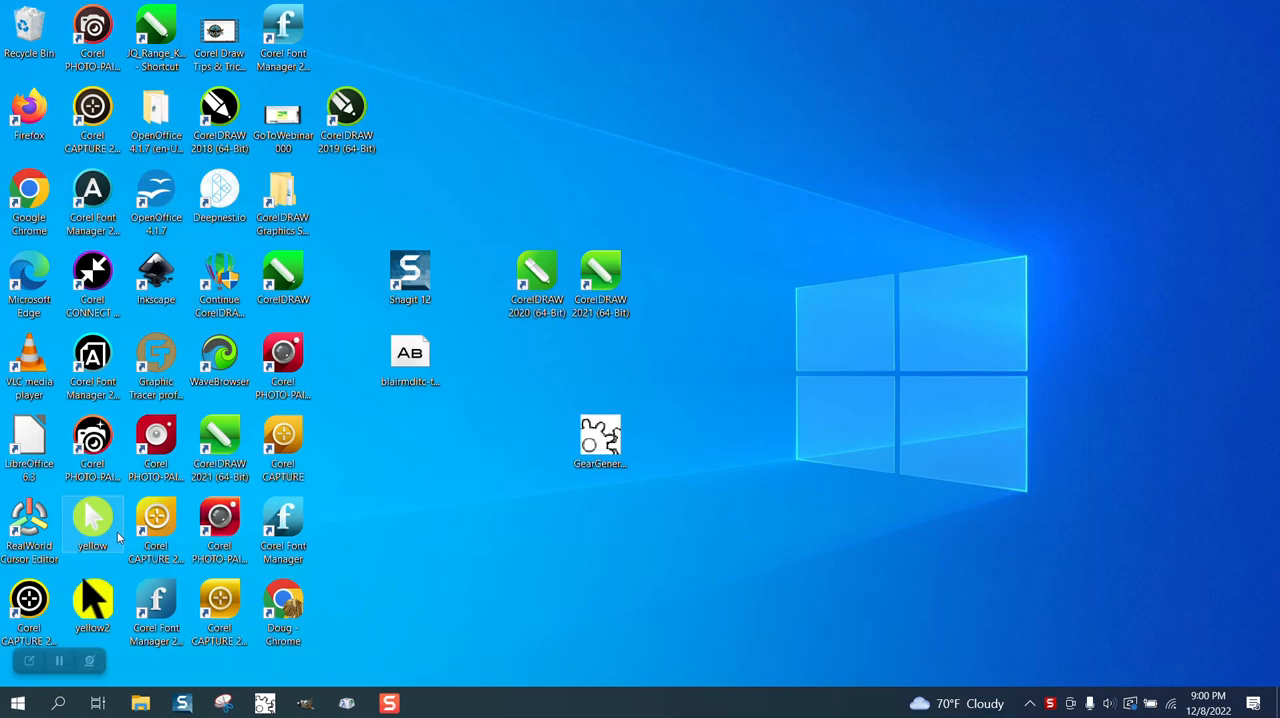
double_click(92, 520)
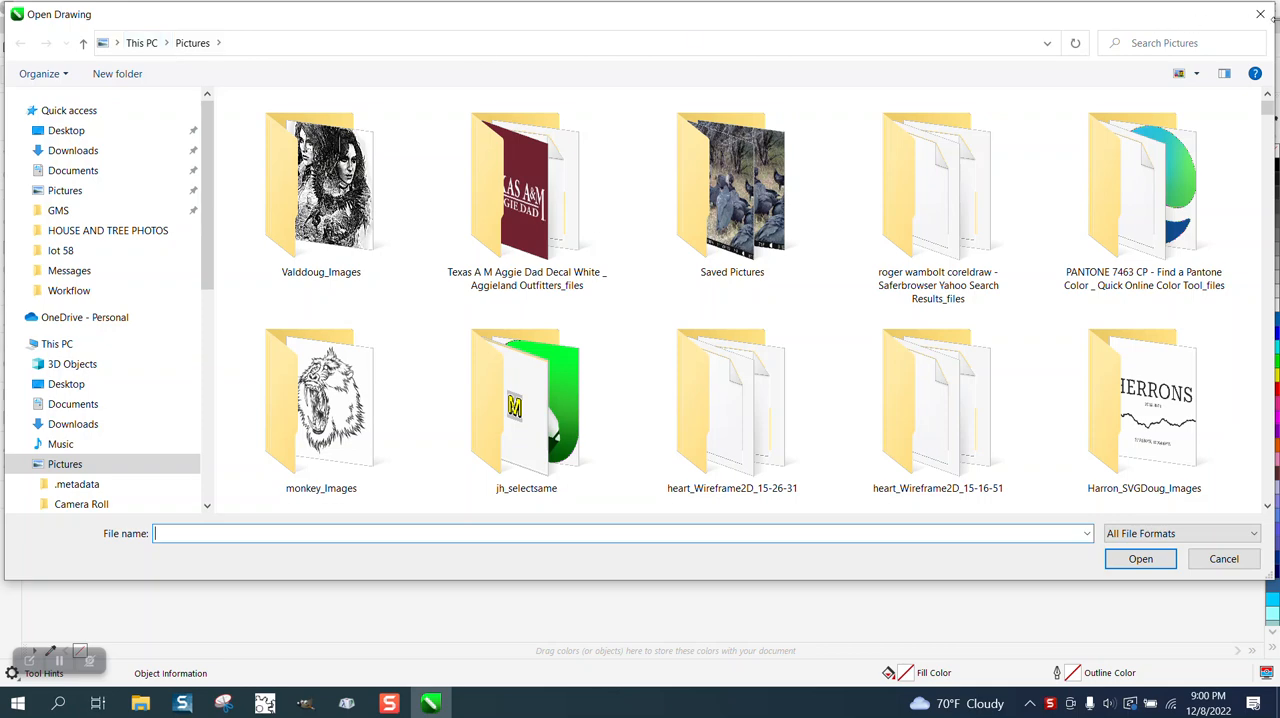
mouse_move(1261, 15)
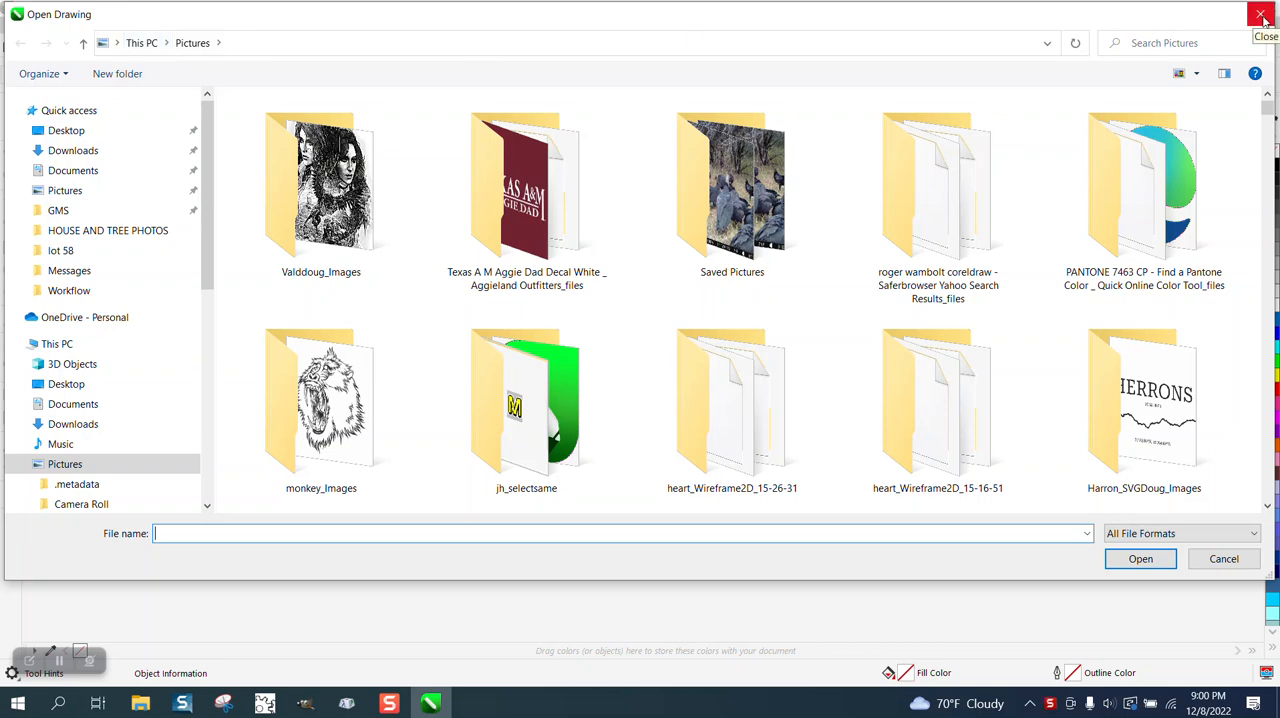
Close the Open Drawing dialog, leaving a blank untitled document
left_click(1262, 15)
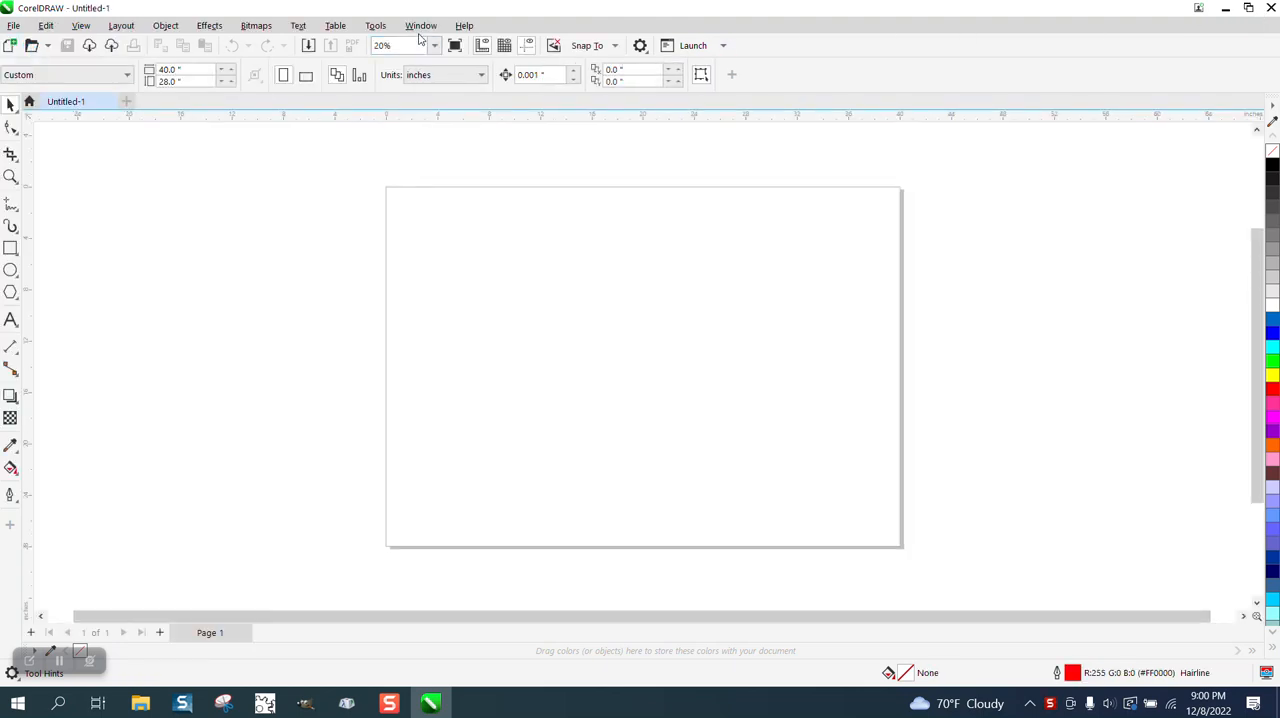
left_click(375, 25)
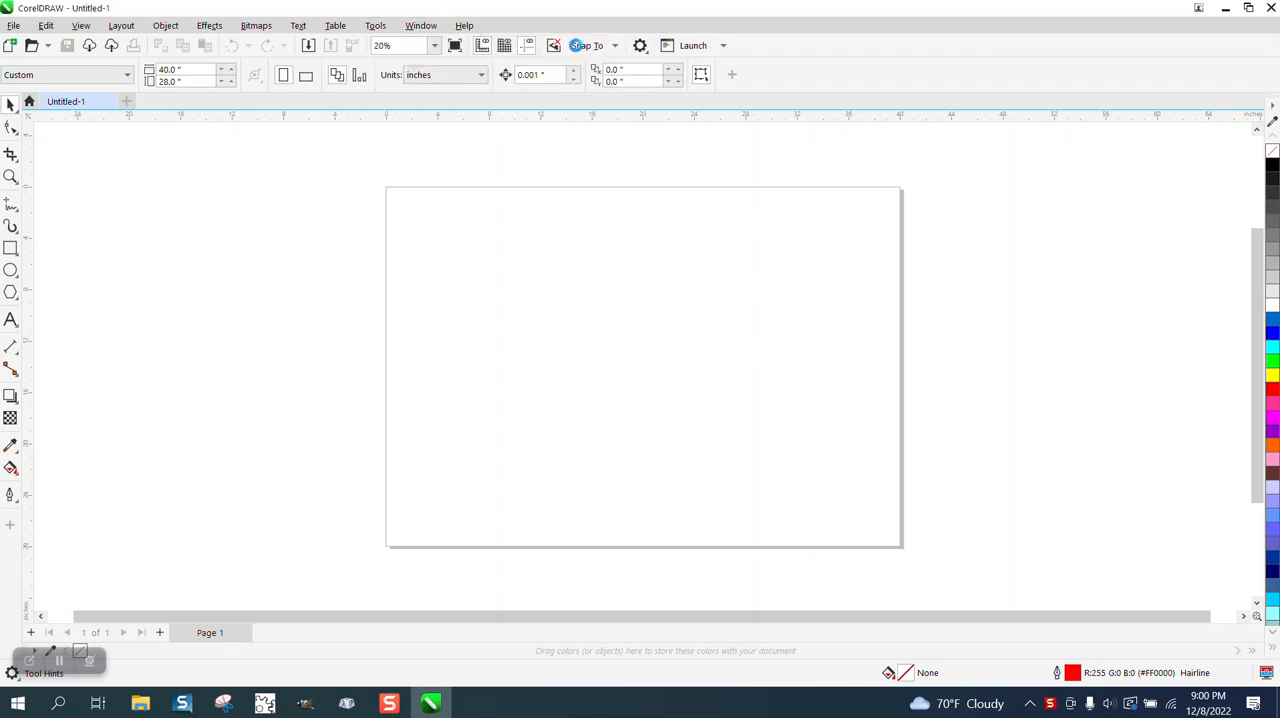
In Options > General, set 'On CorelDRAW start-up' to 'Start a new document' and confirm
left_click(640, 45)
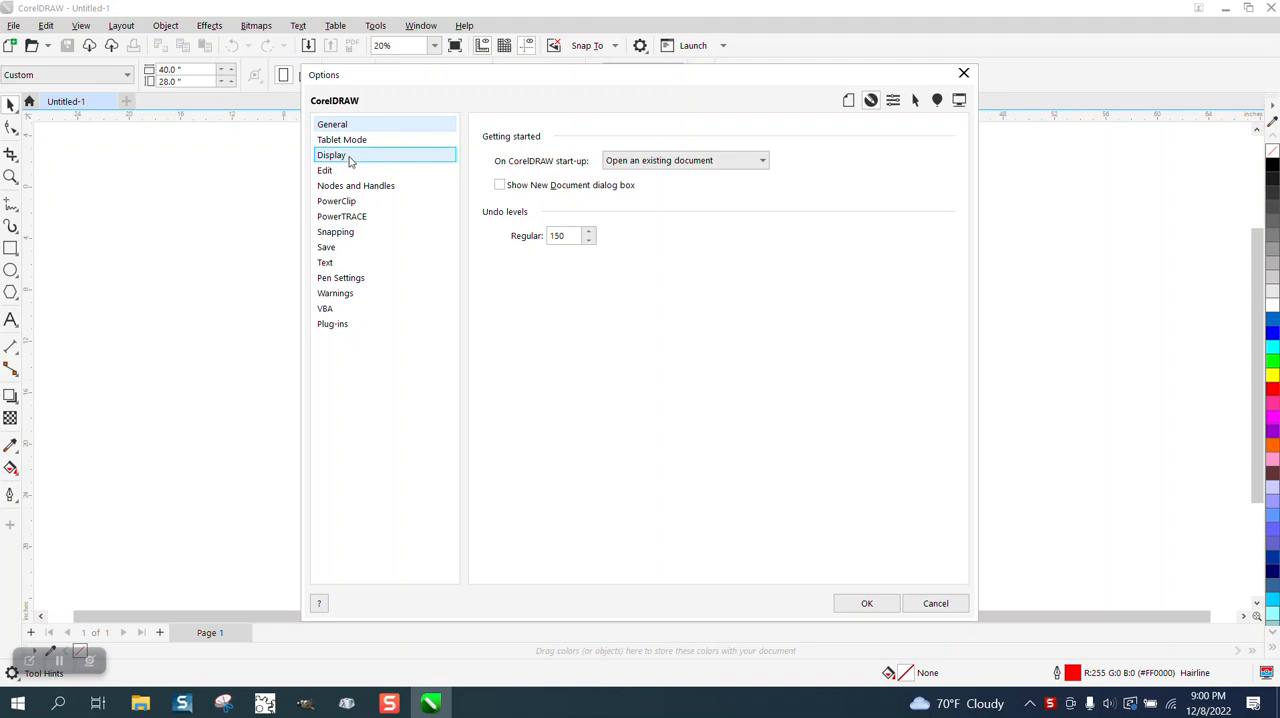
left_click(332, 124)
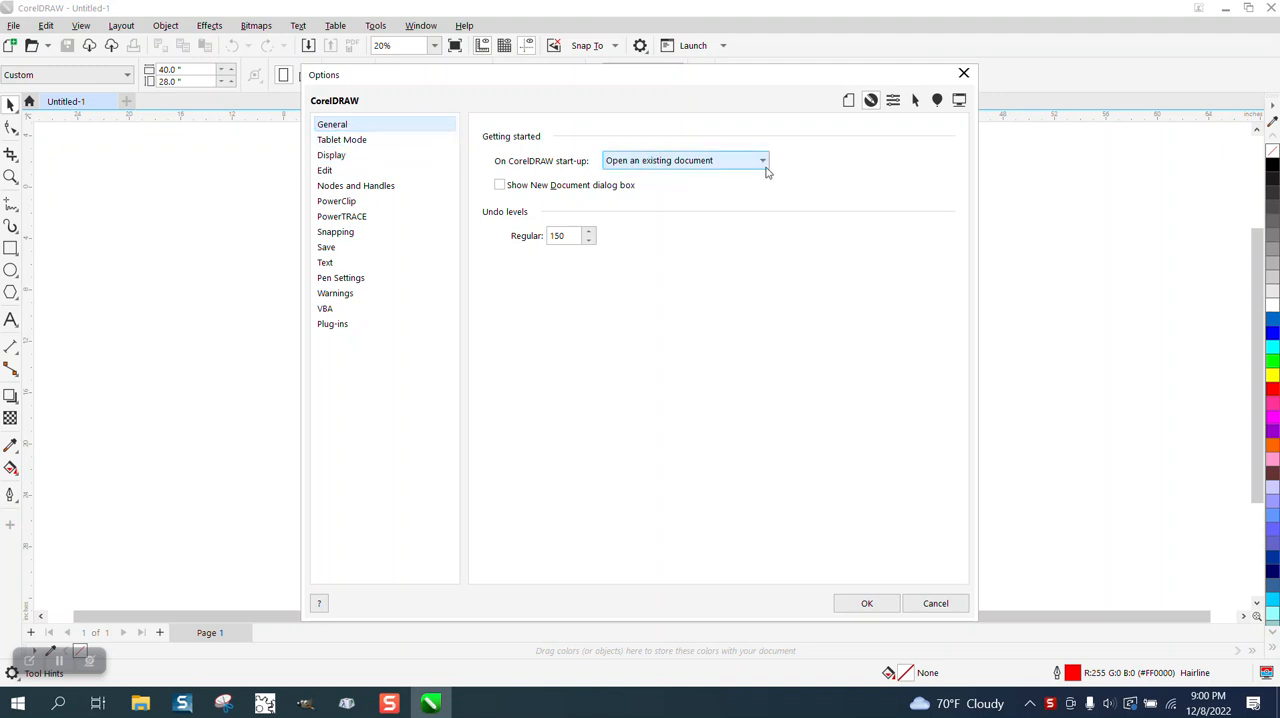
left_click(762, 160)
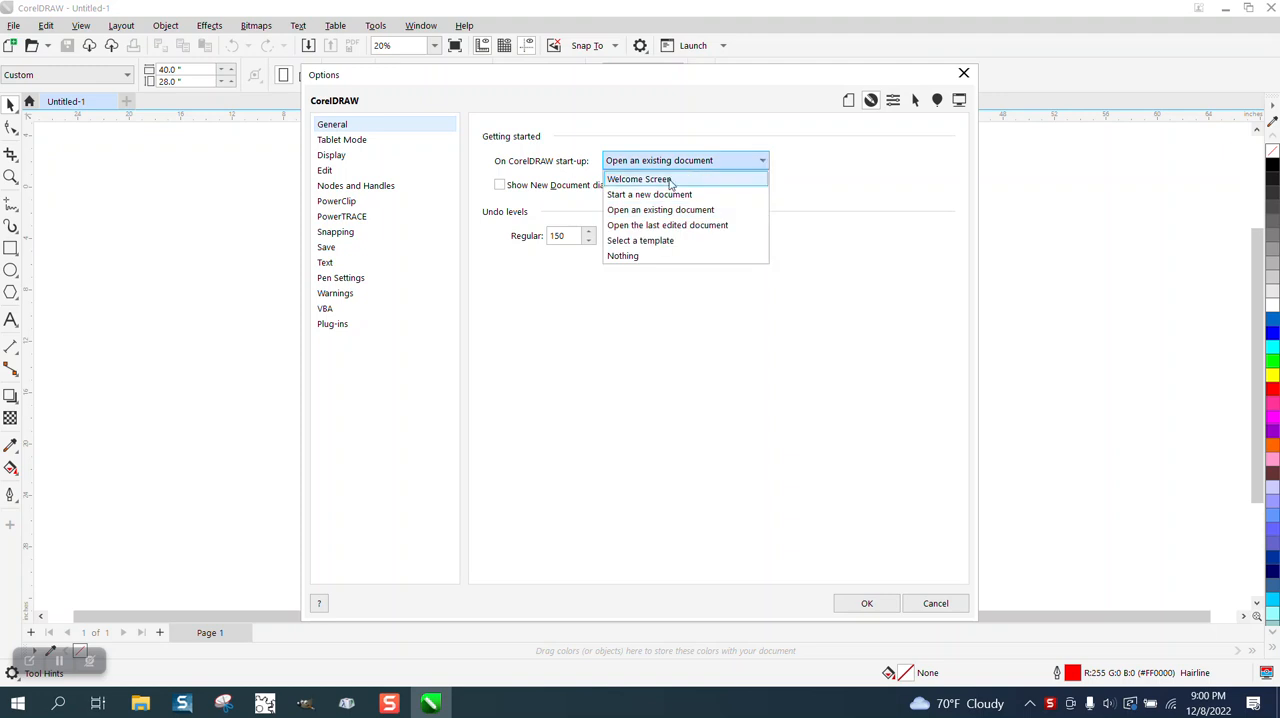
mouse_move(649, 194)
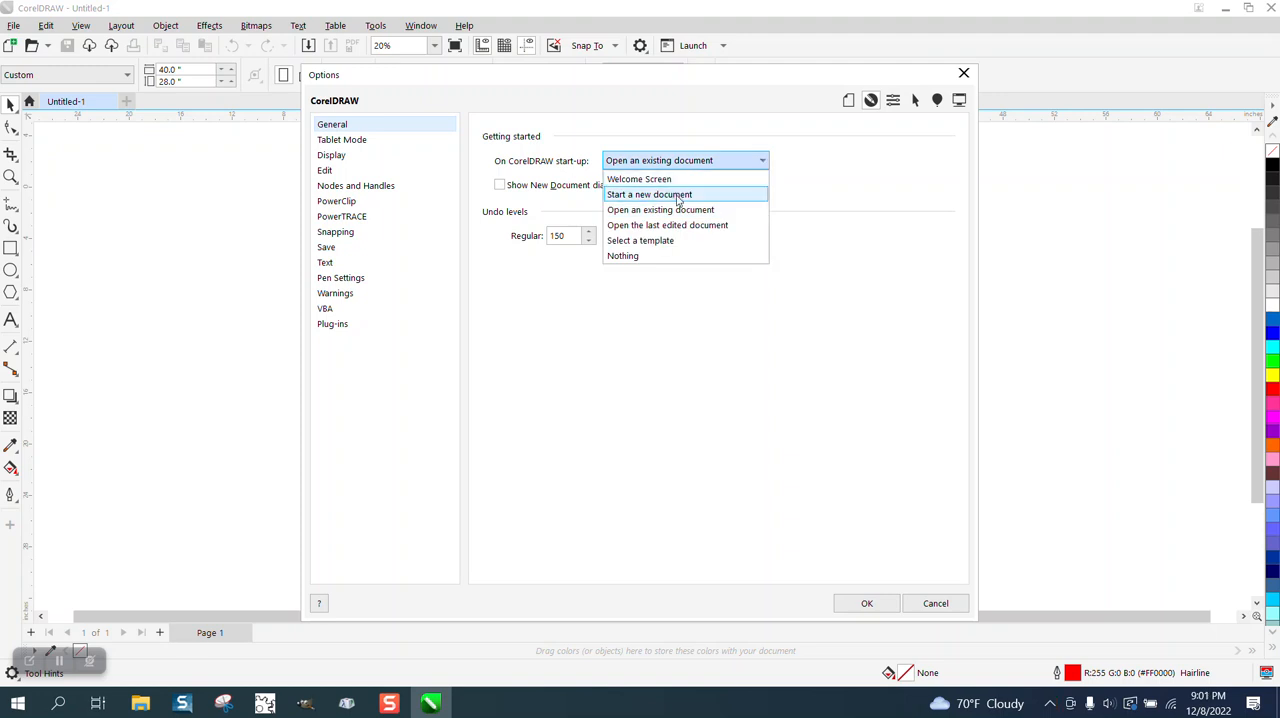
mouse_move(678, 209)
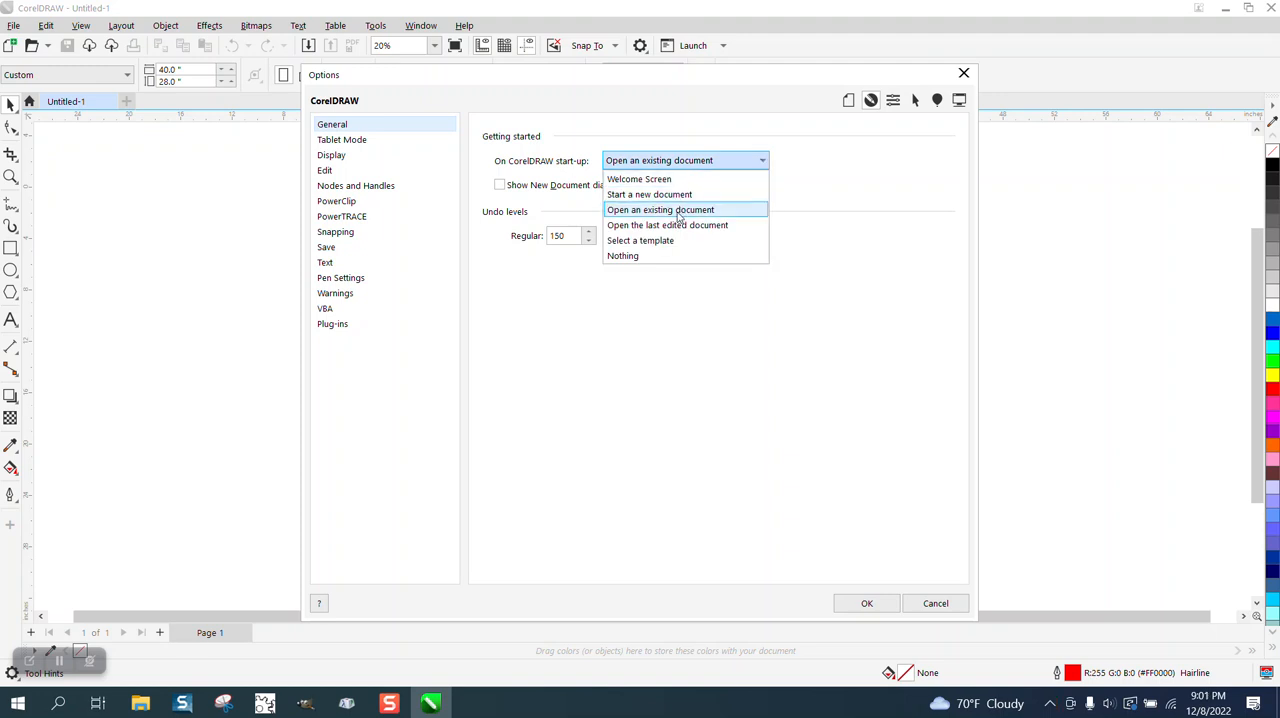
mouse_move(675, 225)
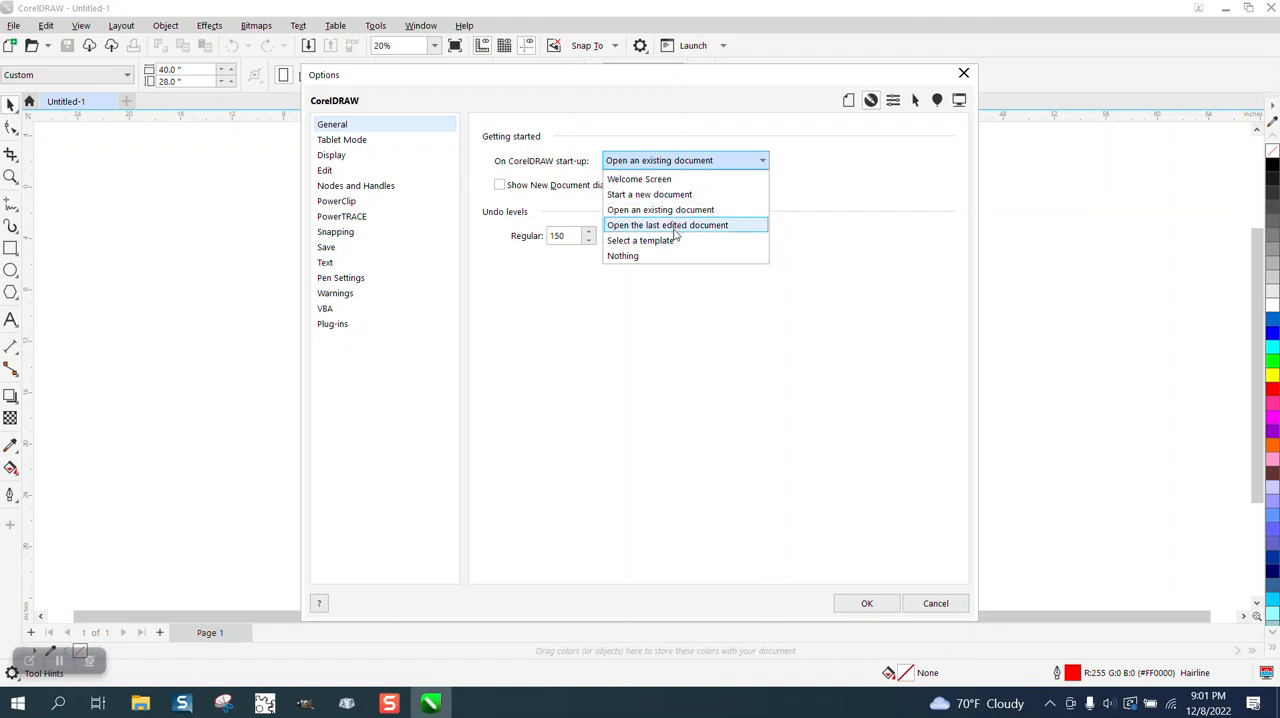
mouse_move(640, 260)
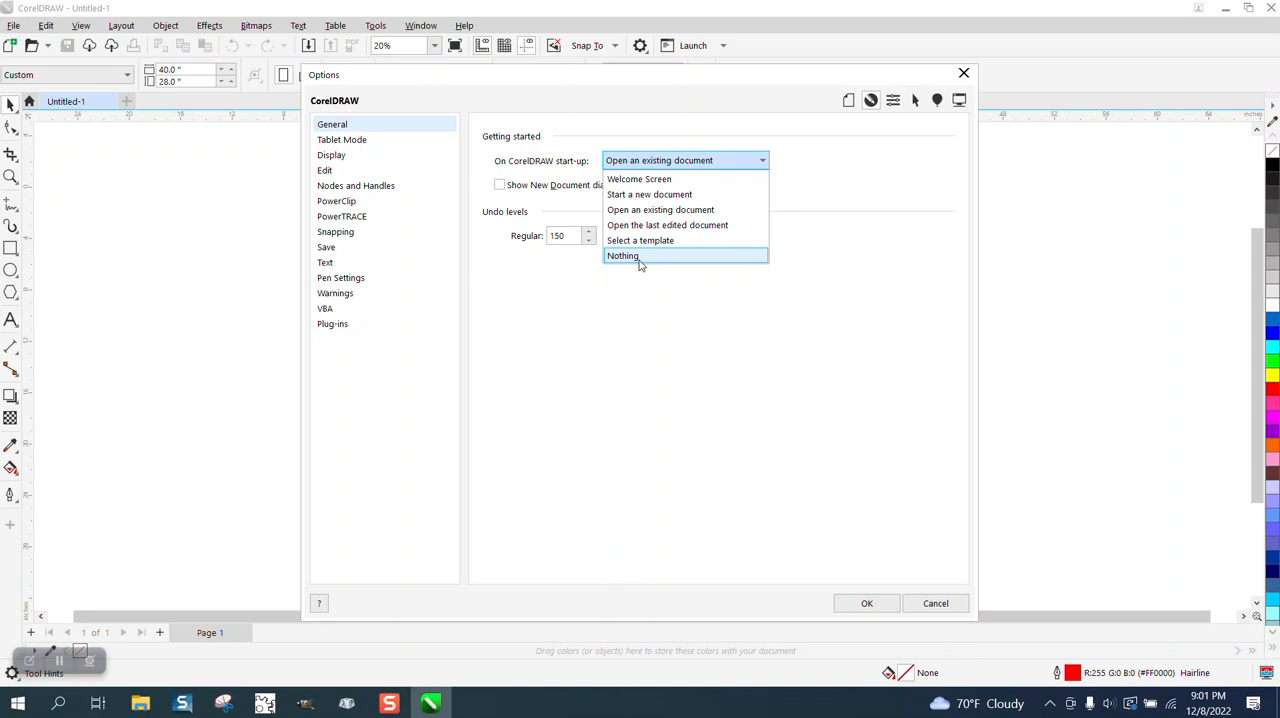
mouse_move(649, 194)
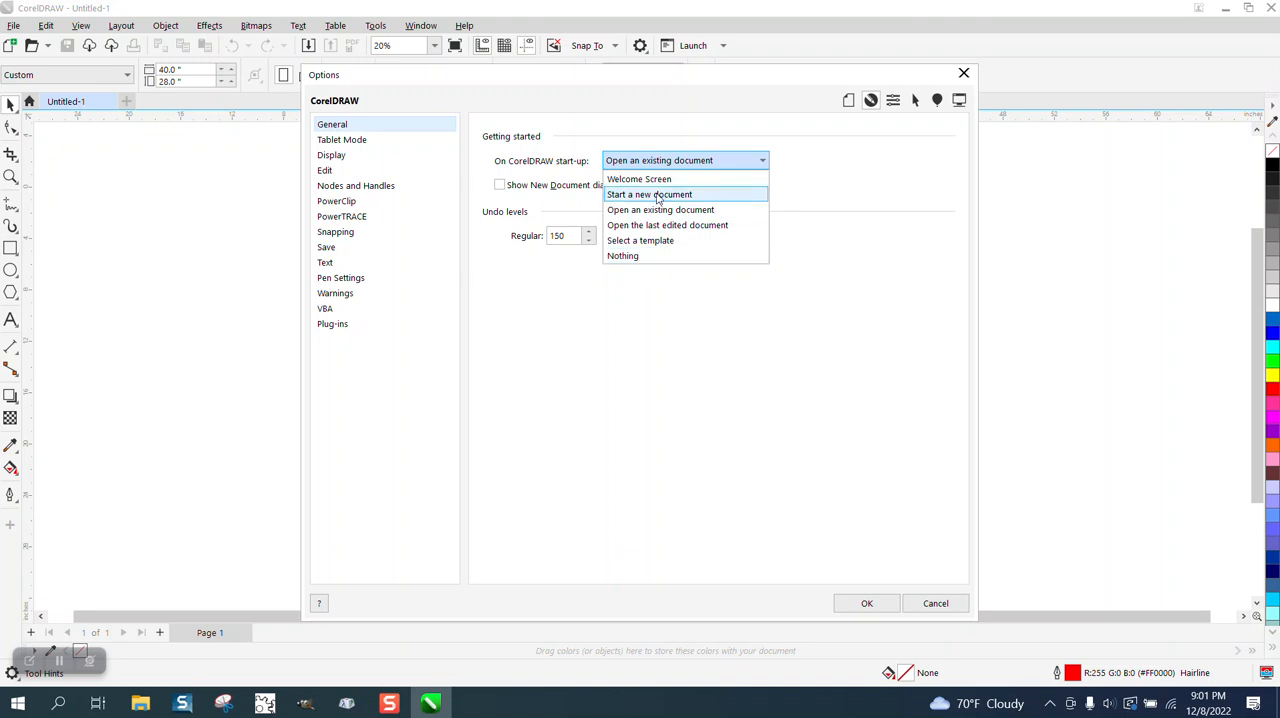
left_click(648, 194)
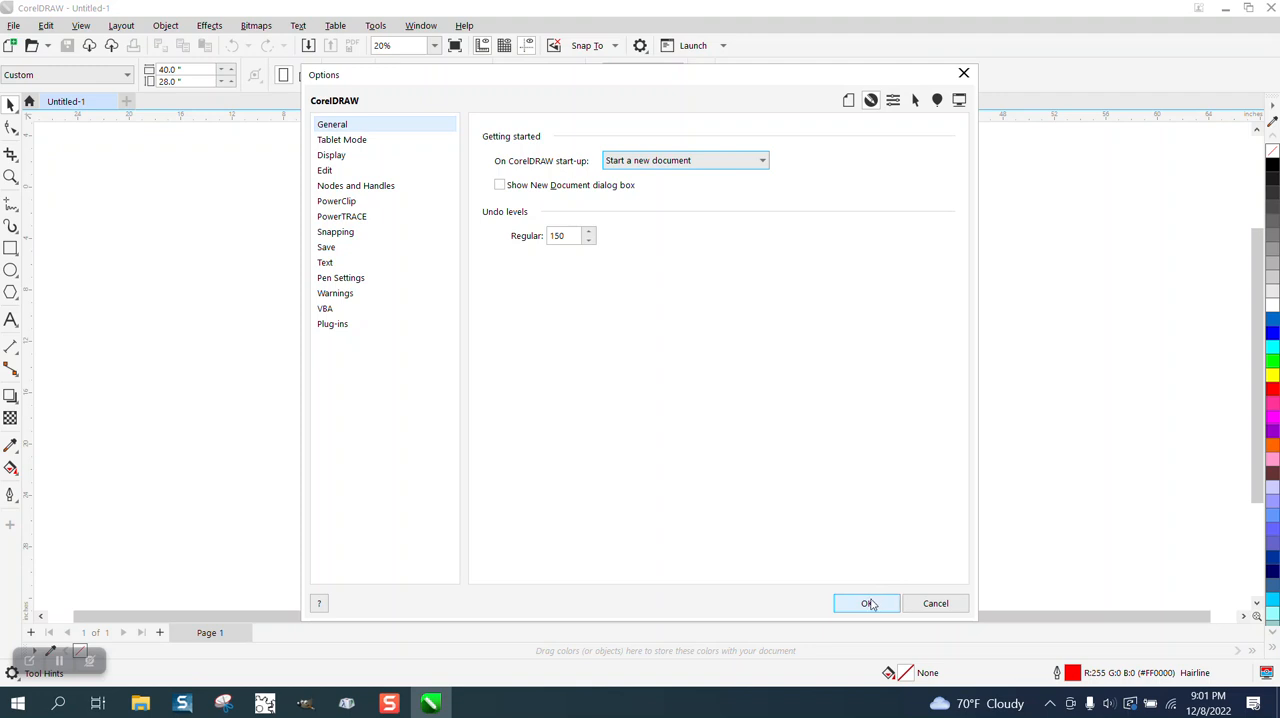
left_click(866, 603)
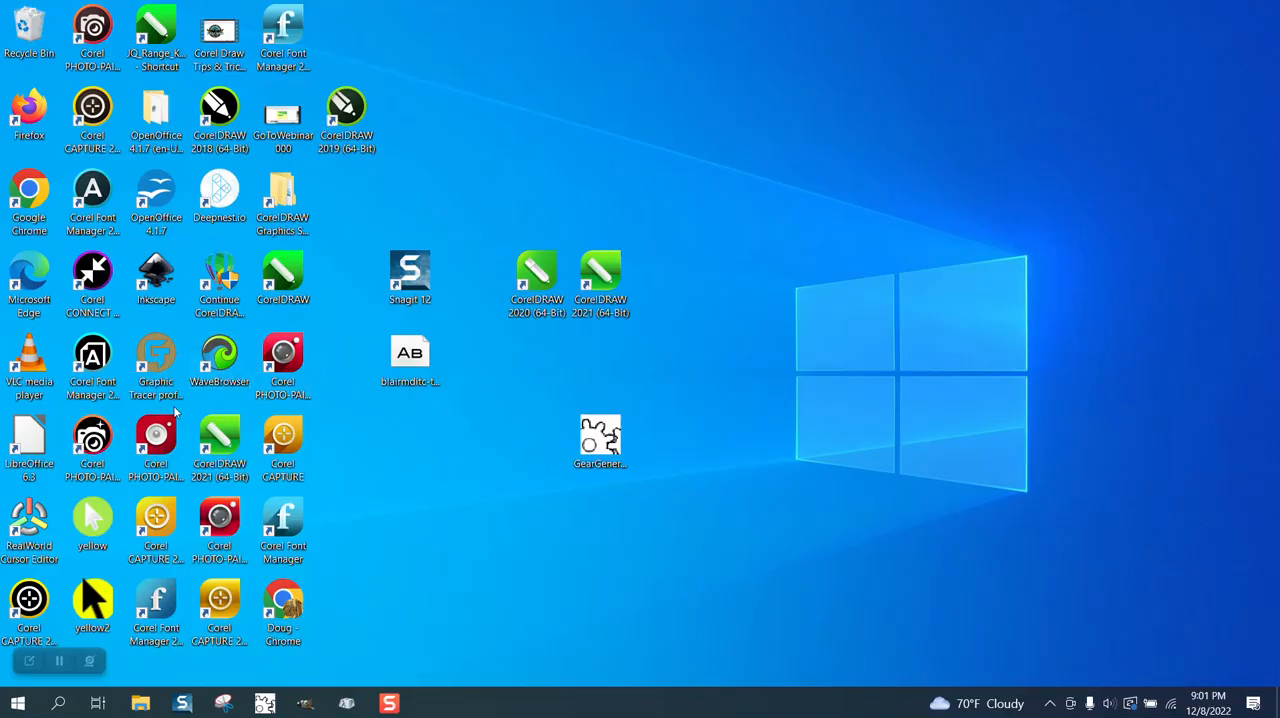
Relaunch CorelDRAW from the Start menu's CorelDRAW Graphics Suite folder
left_click(17, 703)
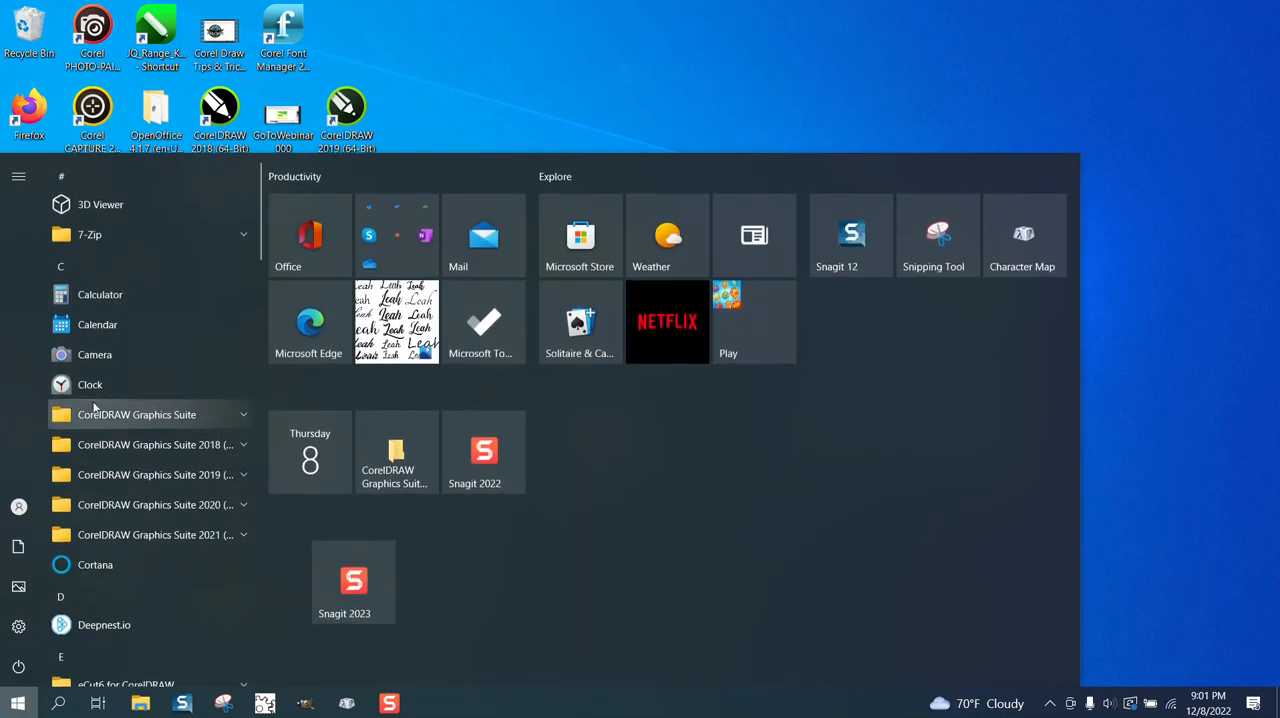
left_click(137, 414)
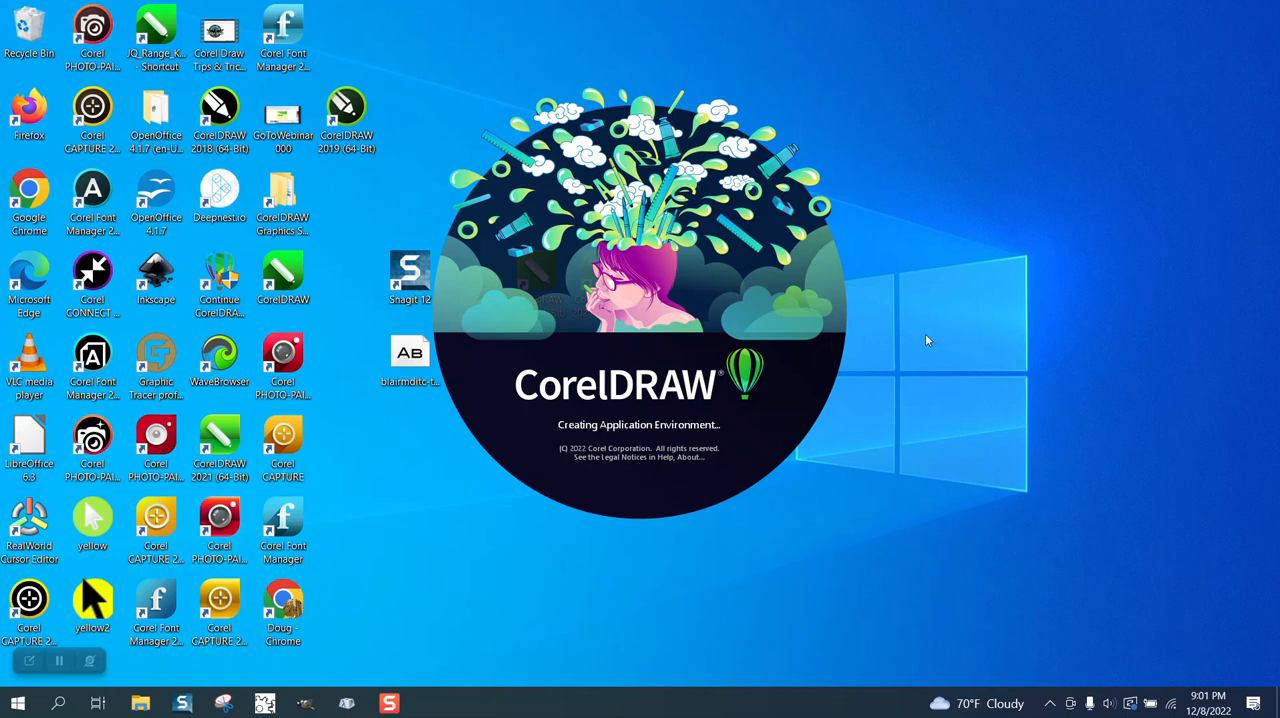
mouse_move(930, 300)
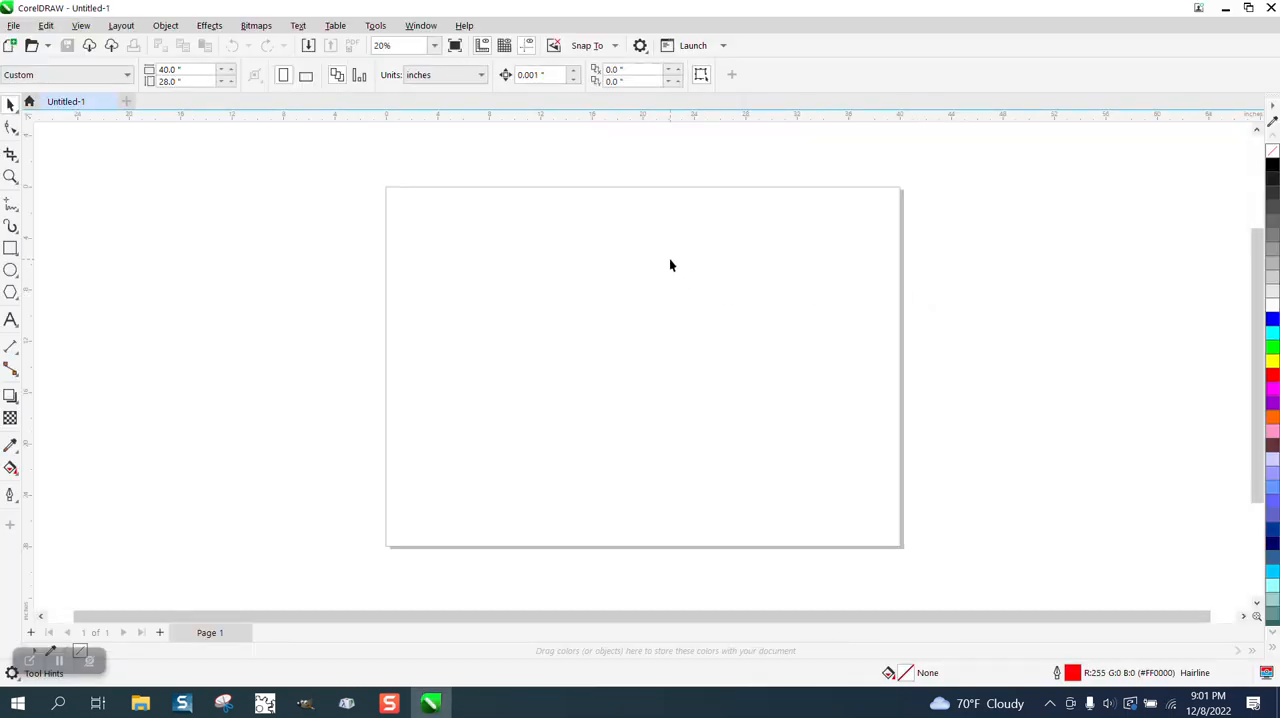
mouse_move(545, 302)
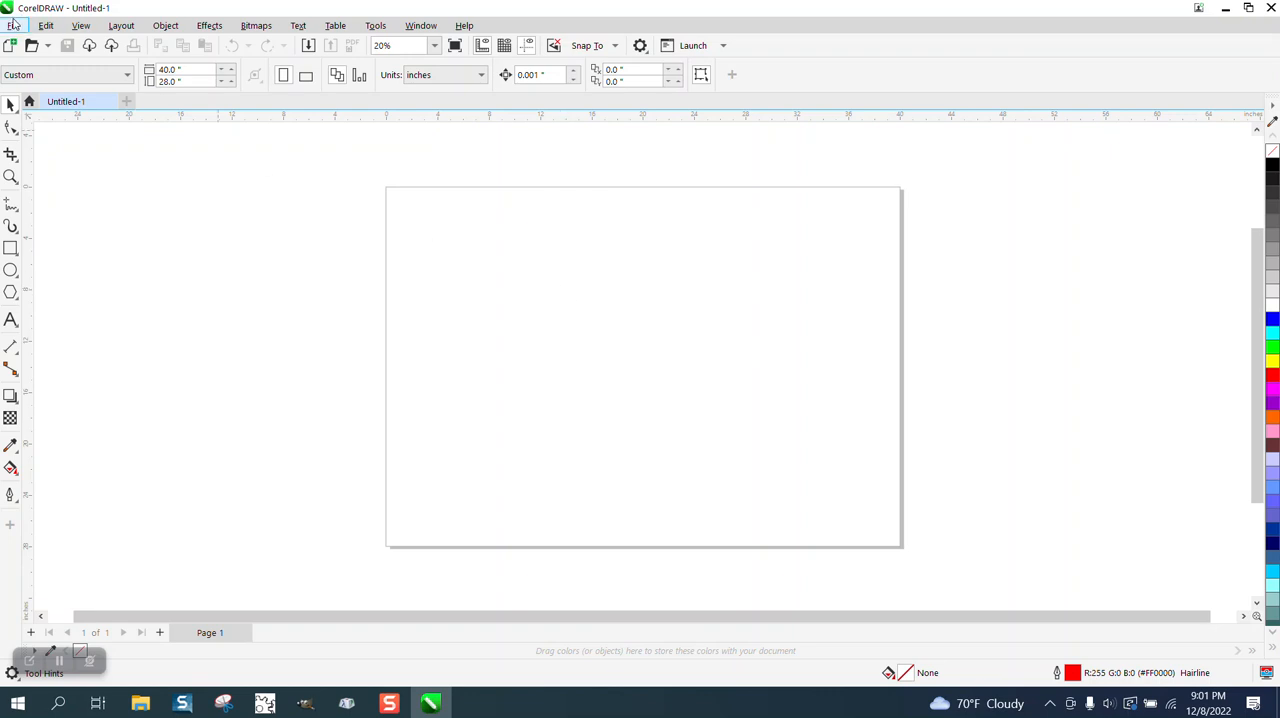
Open CorelDRAW's Options dialog from the Tools menu
left_click(14, 25)
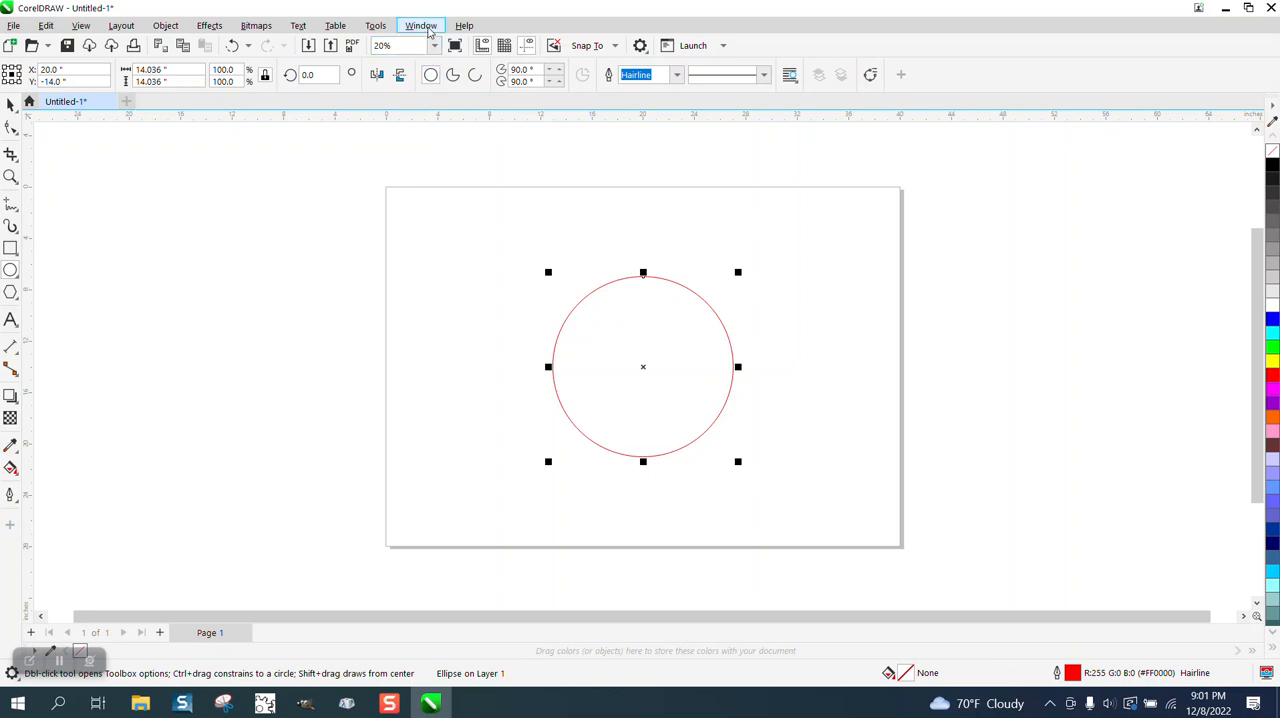
left_click(375, 25)
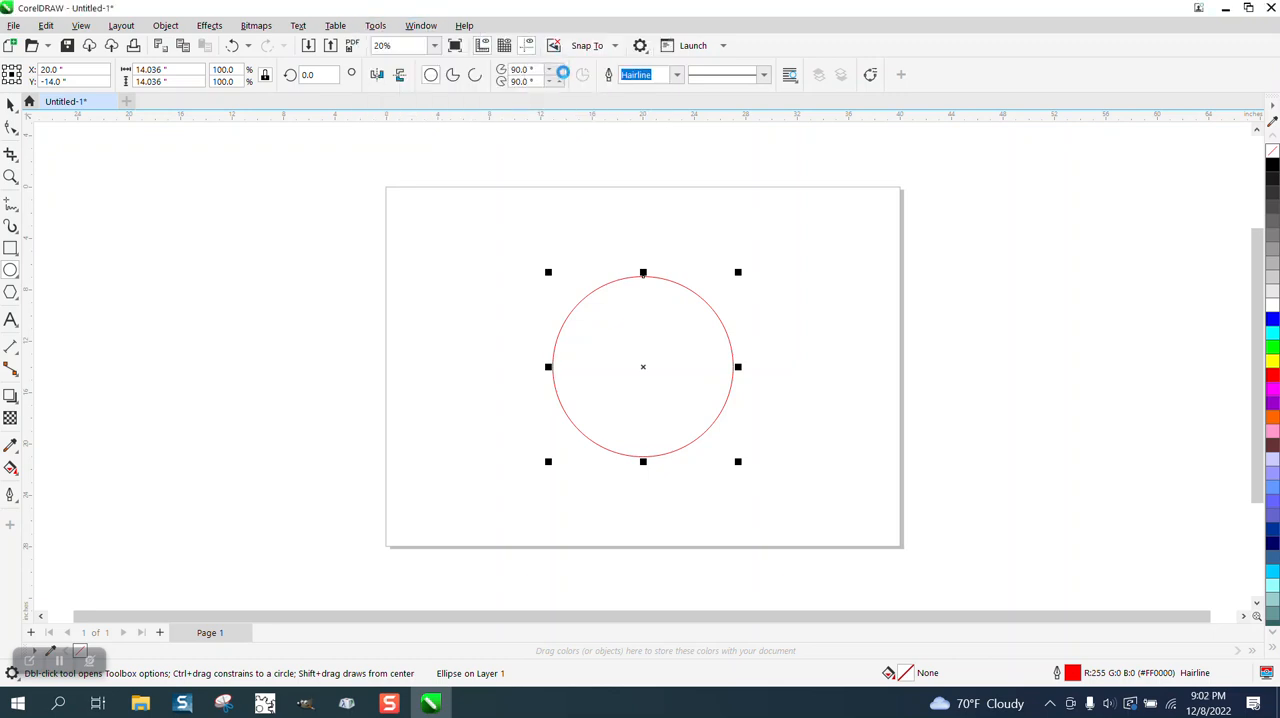
left_click(639, 45)
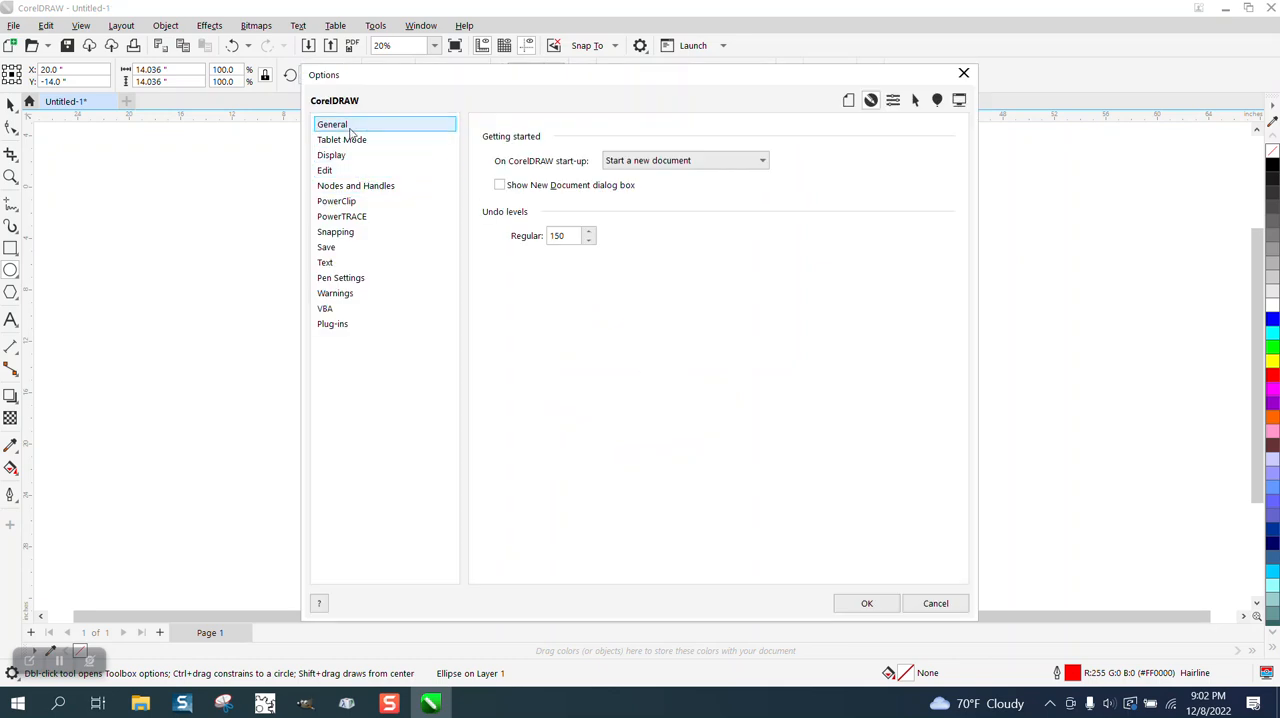
Set 'On CorelDRAW start-up' to 'Open an existing document' and confirm with OK
left_click(685, 160)
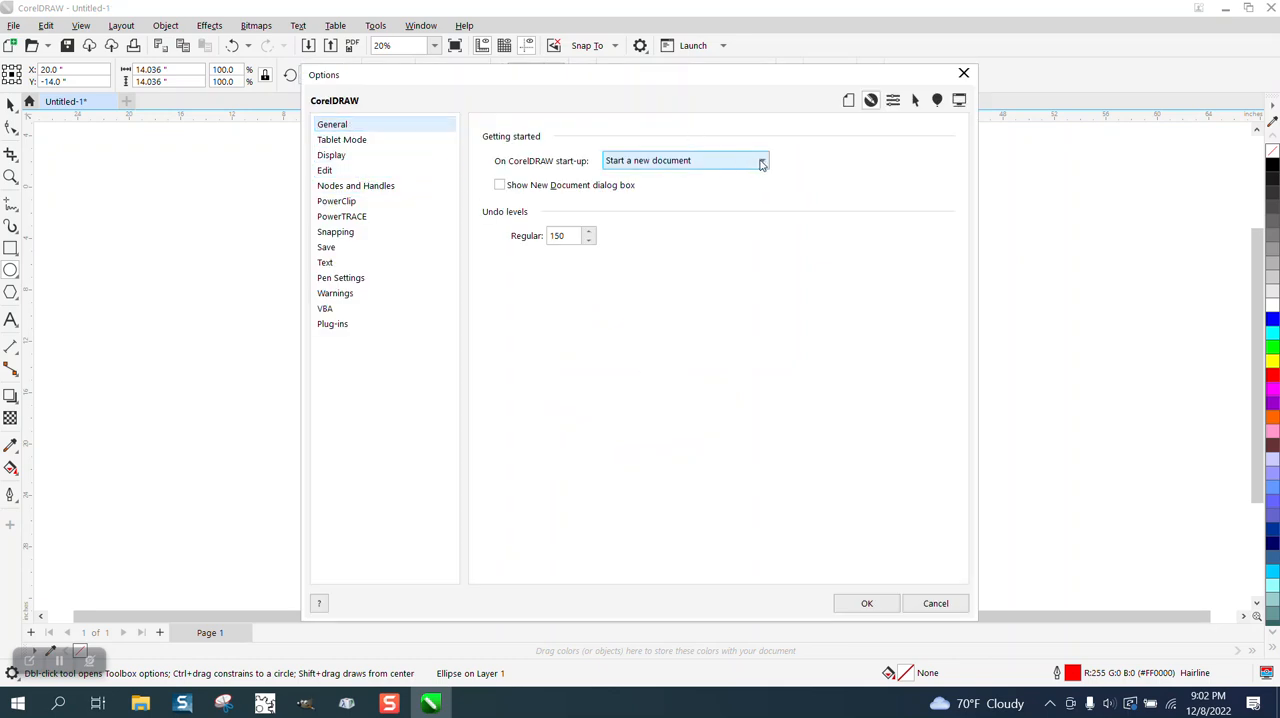
left_click(763, 160)
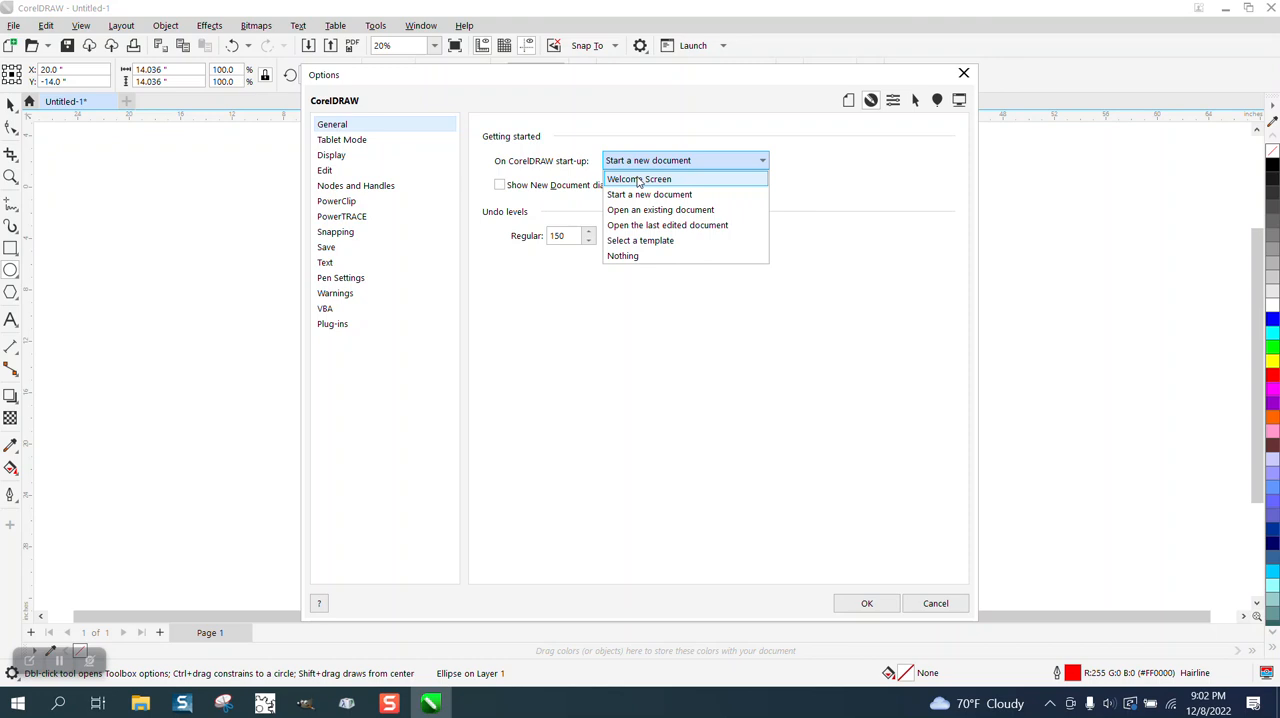
mouse_move(635, 210)
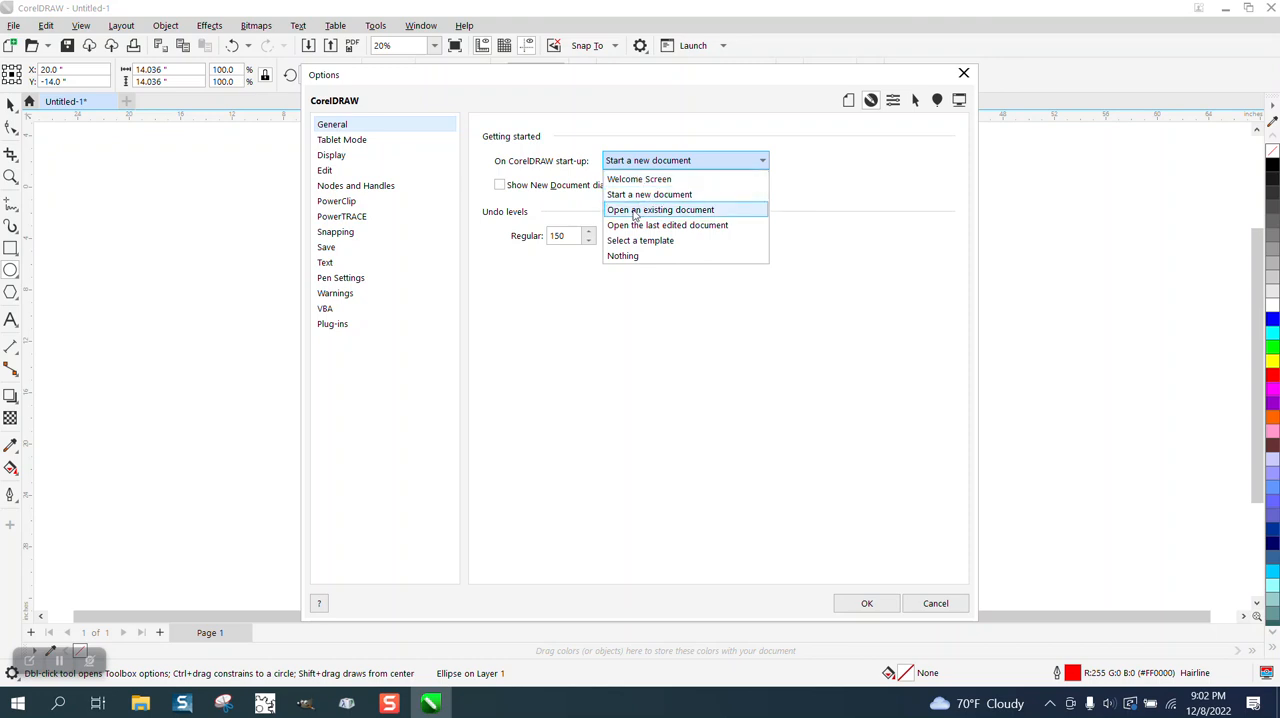
mouse_move(699, 218)
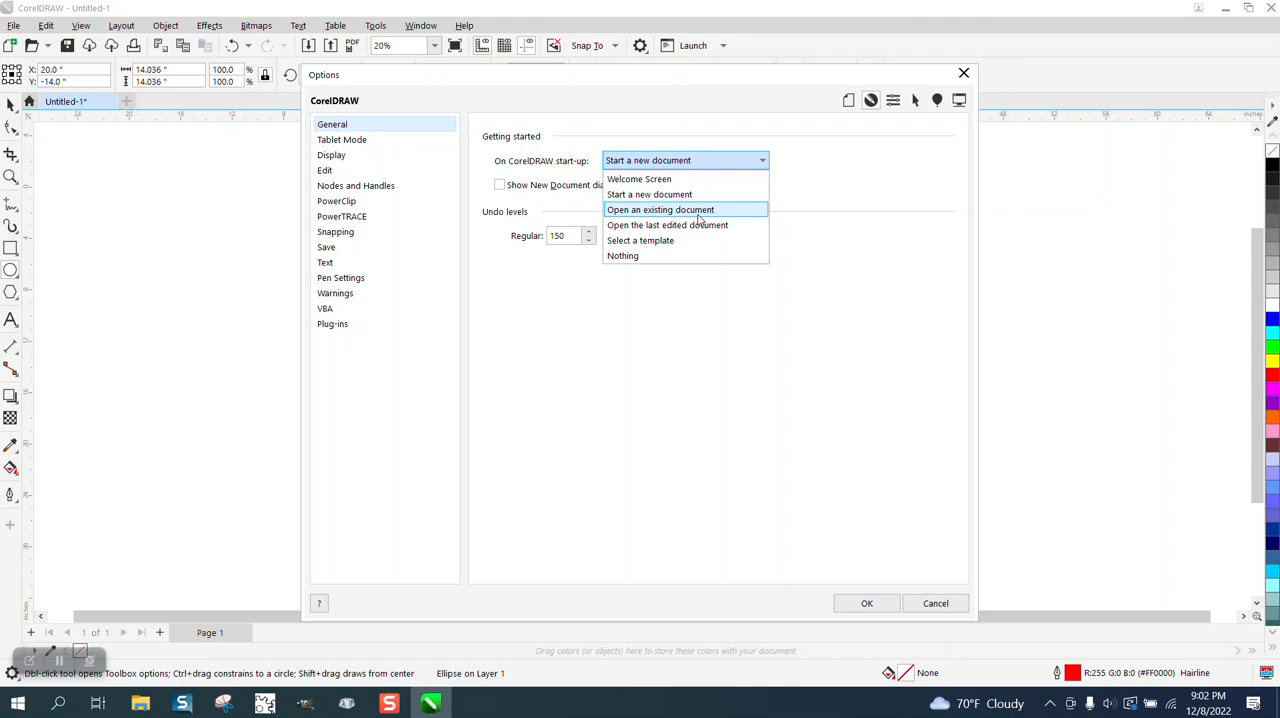
left_click(660, 209)
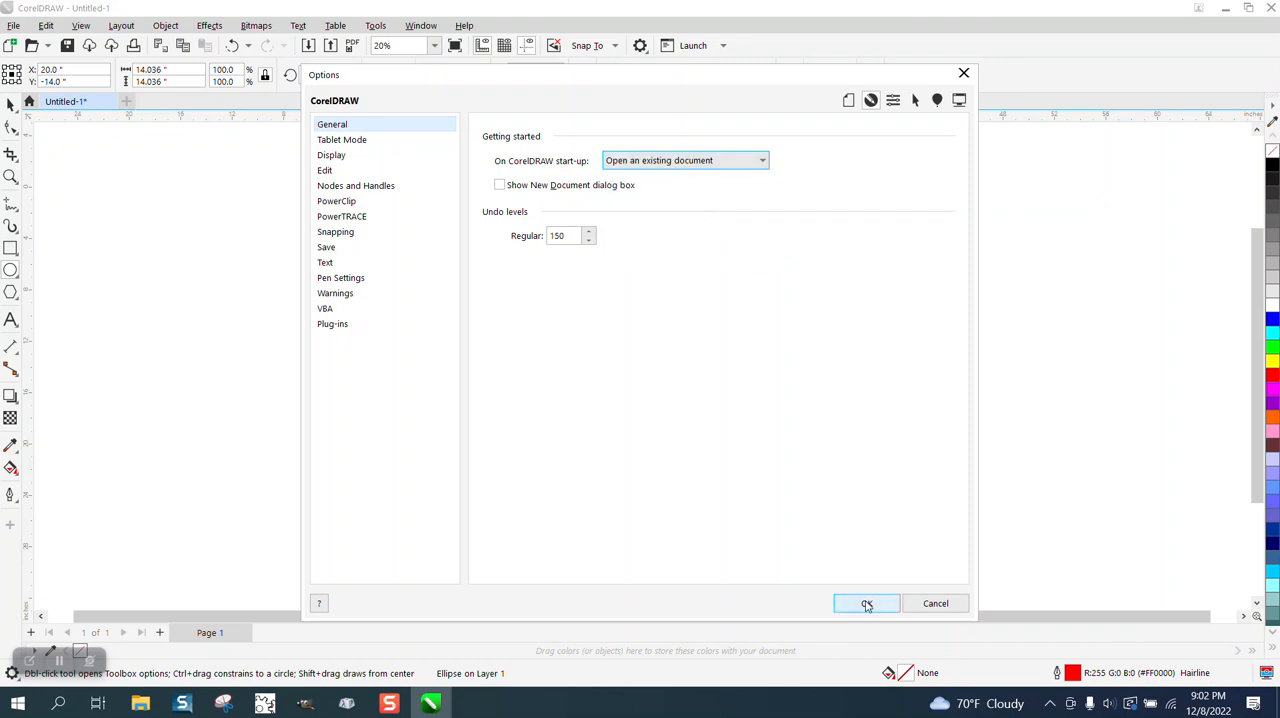
left_click(866, 603)
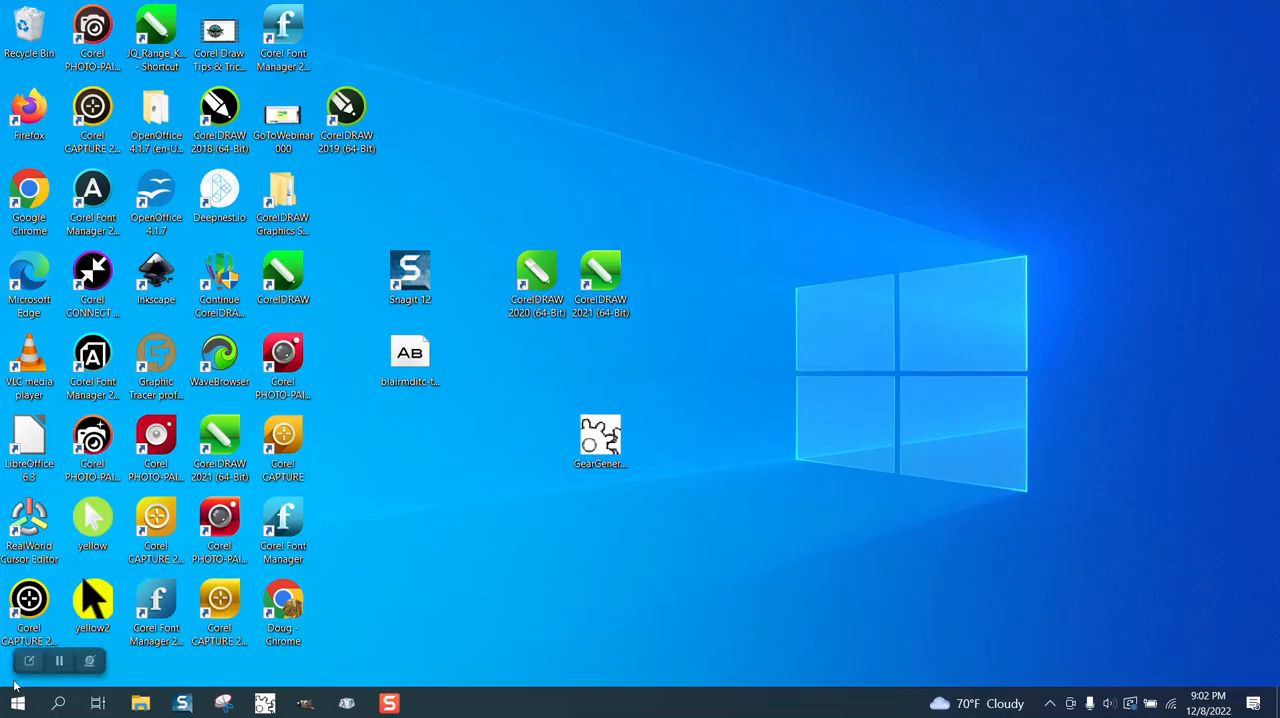
Launch CorelDRAW from the expanded CorelDRAW Graphics Suite group in the Start menu
left_click(15, 703)
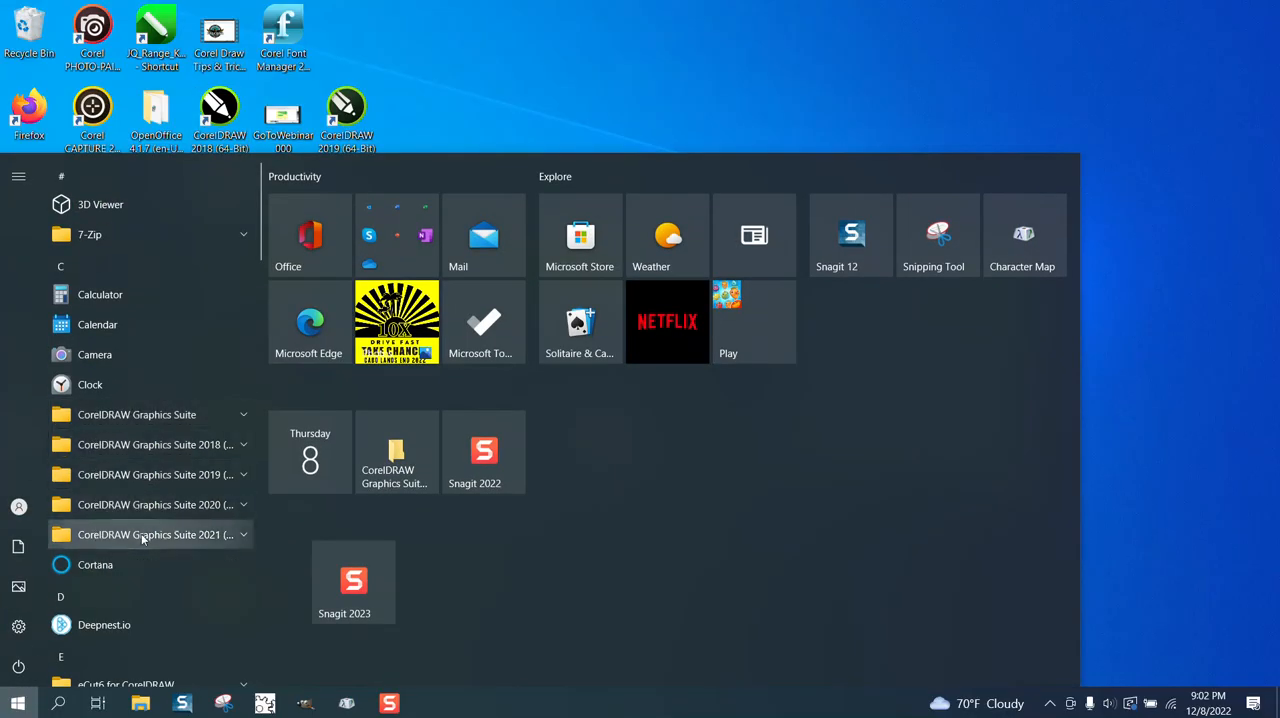
left_click(137, 414)
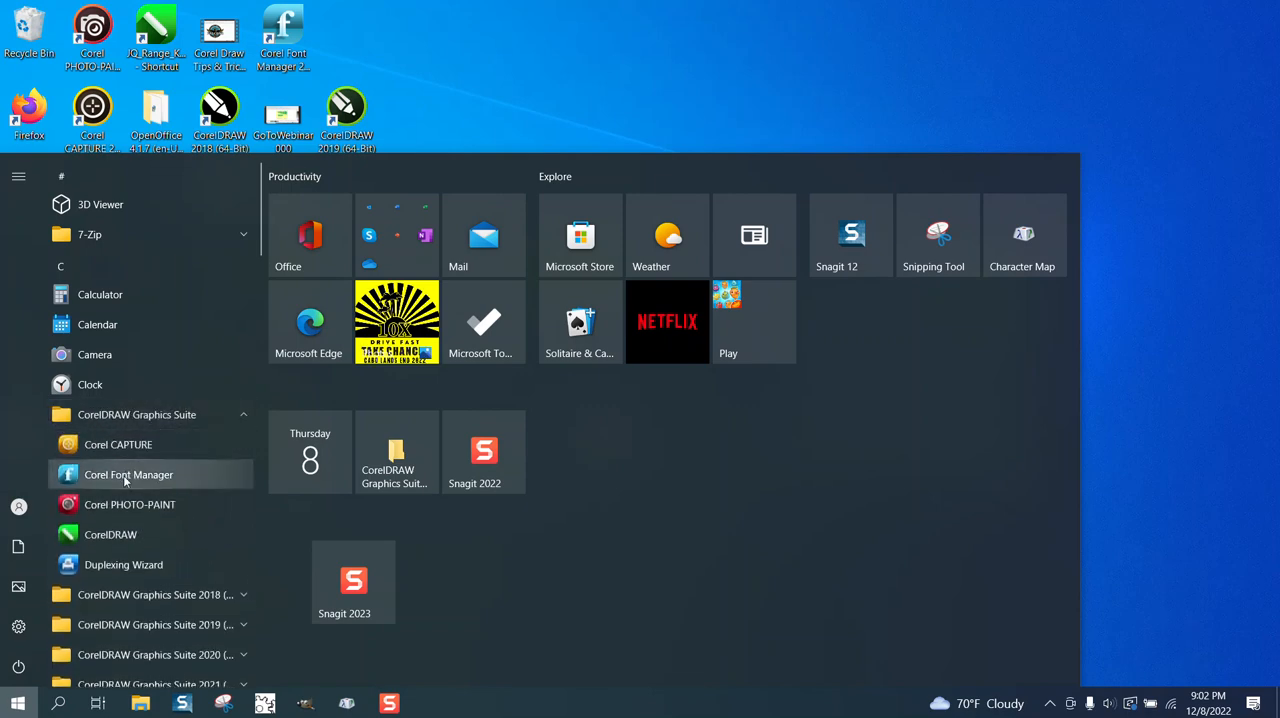
left_click(110, 533)
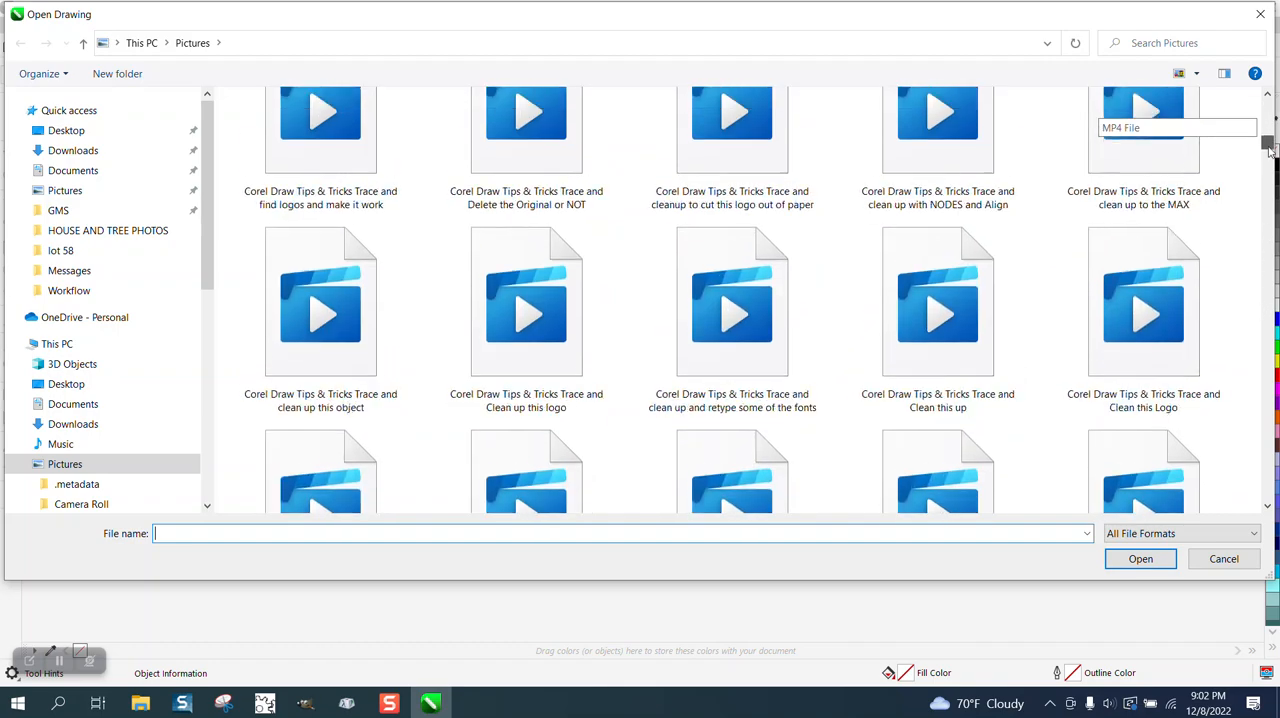
Browse the Pictures thumbnails and expand the file type list in Open Drawing
scroll("down", 3)
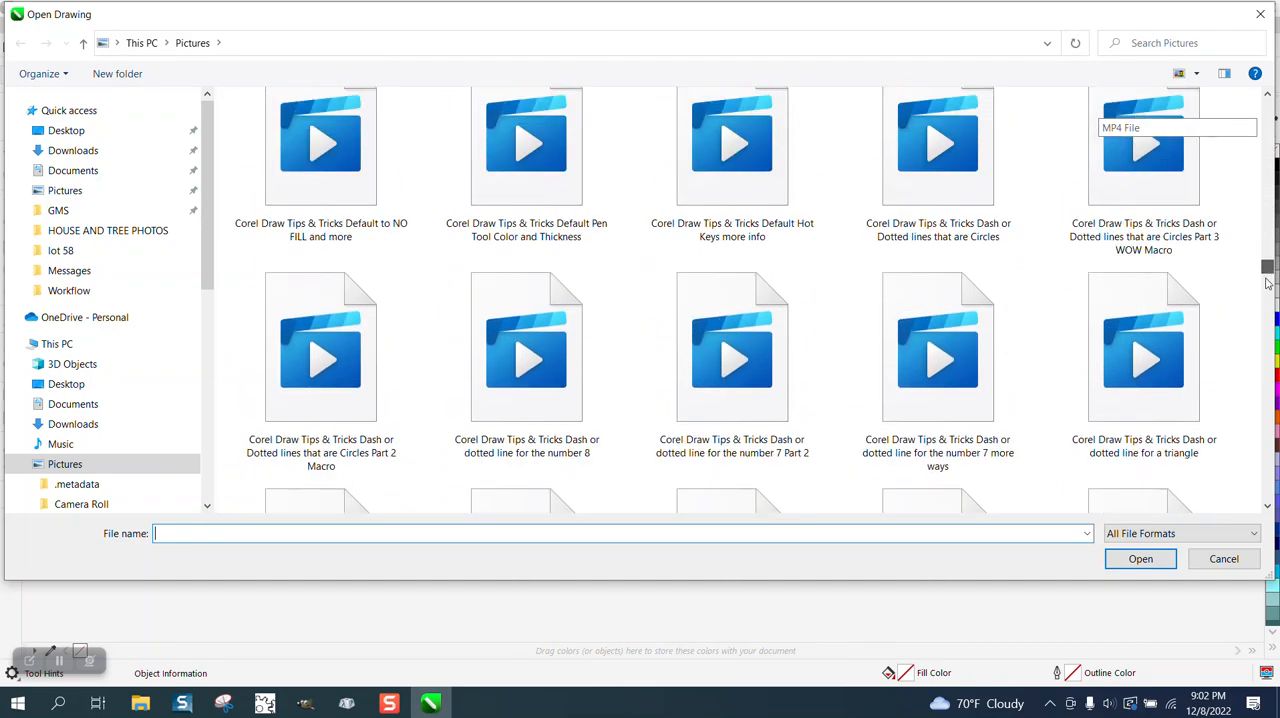
scroll("down", 3)
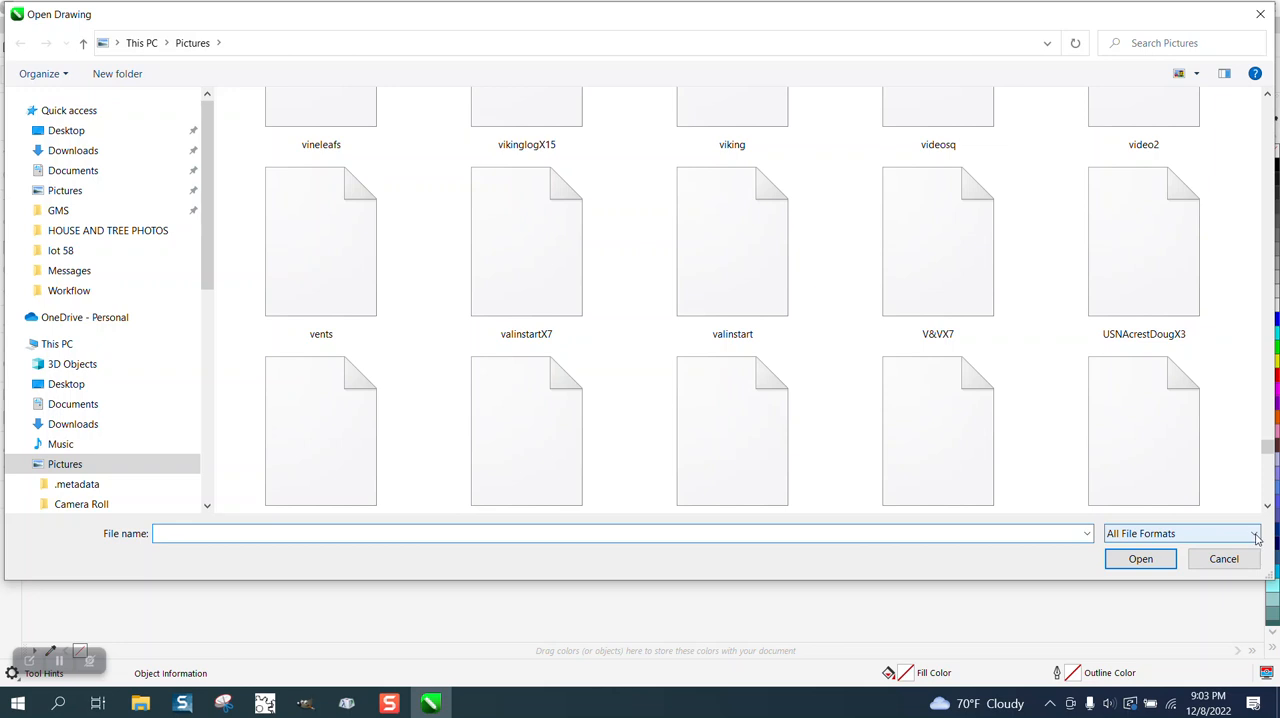
mouse_move(620, 547)
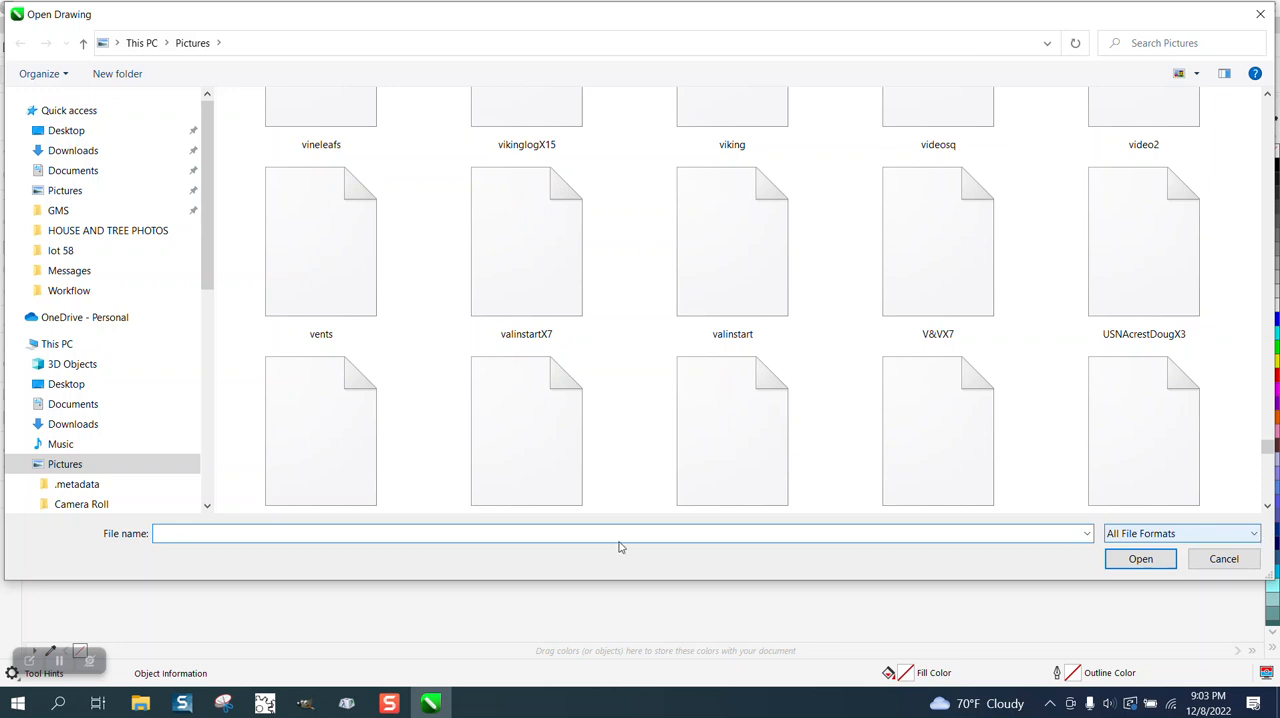
mouse_move(857, 228)
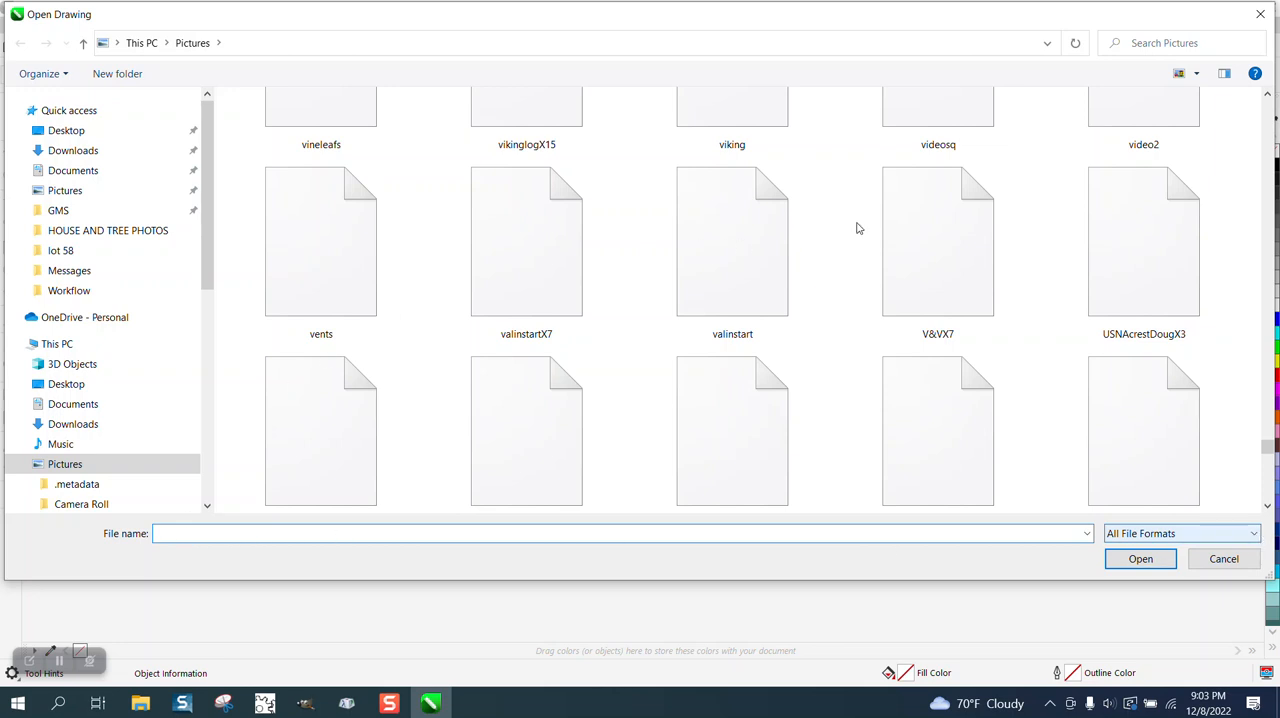
left_click(1255, 533)
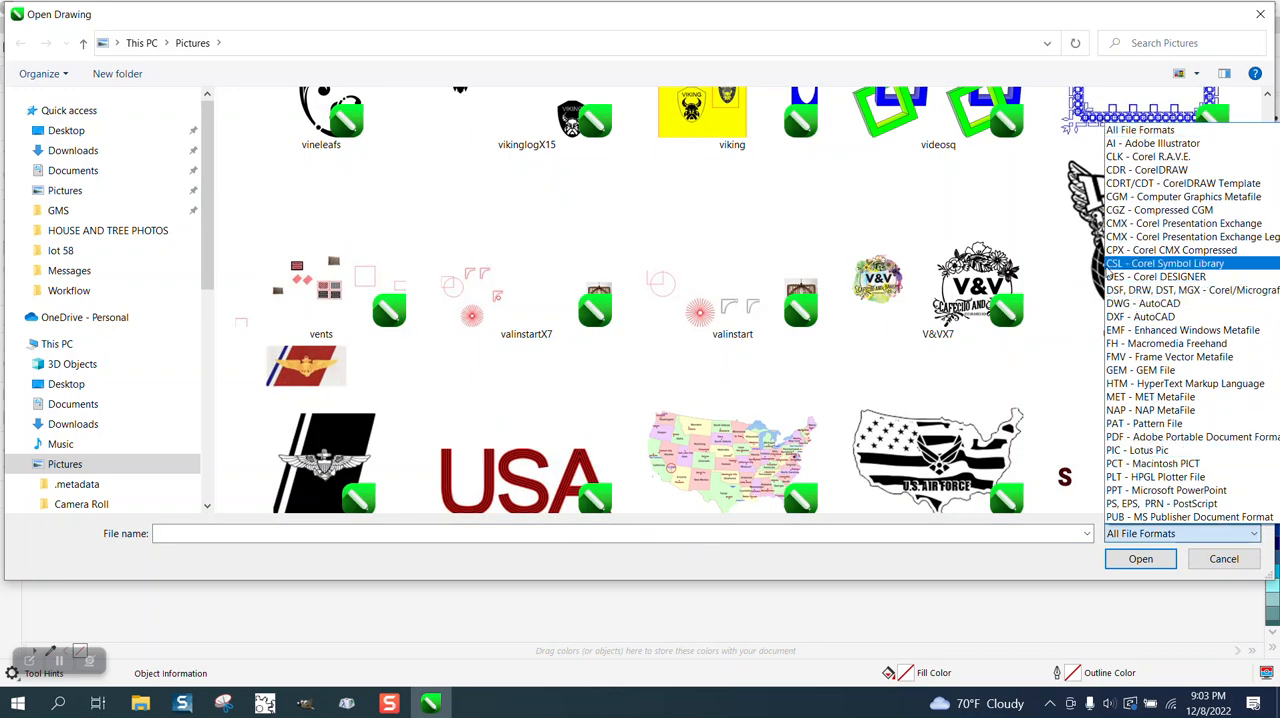
Filter to CDR - CorelDRAW files and open the 'welder logo' drawing
left_click(1147, 169)
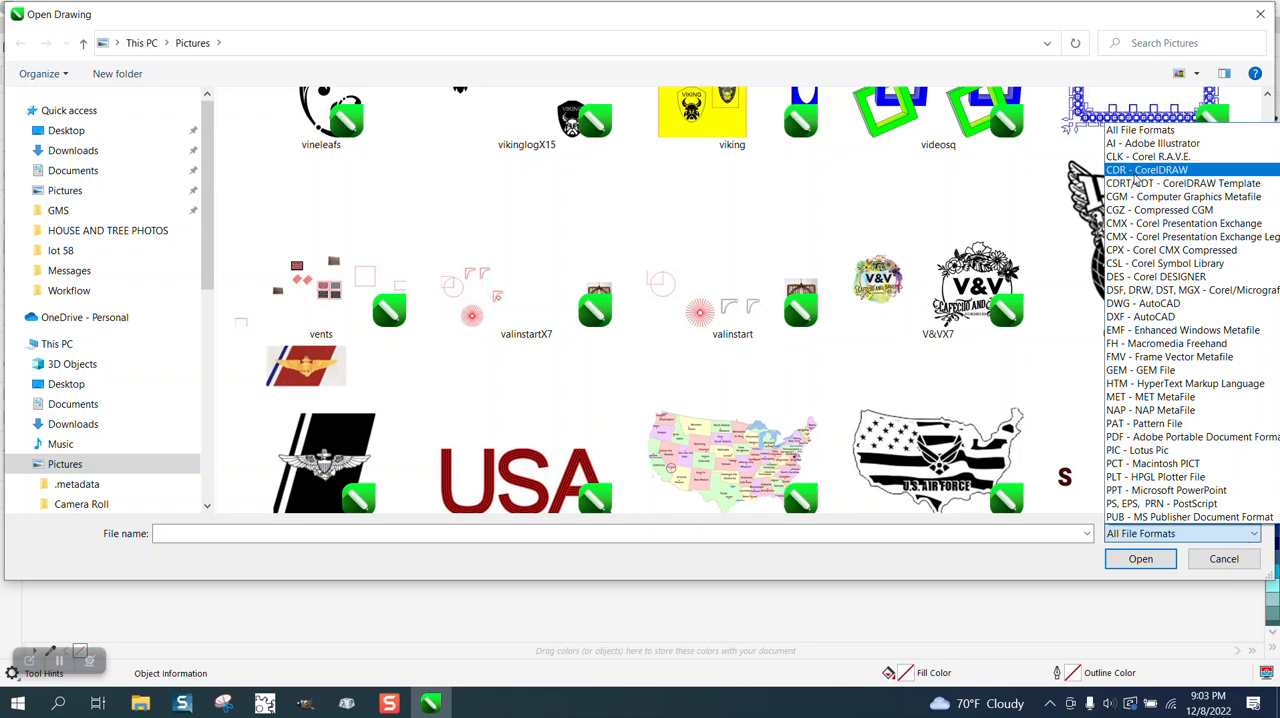
left_click(1147, 169)
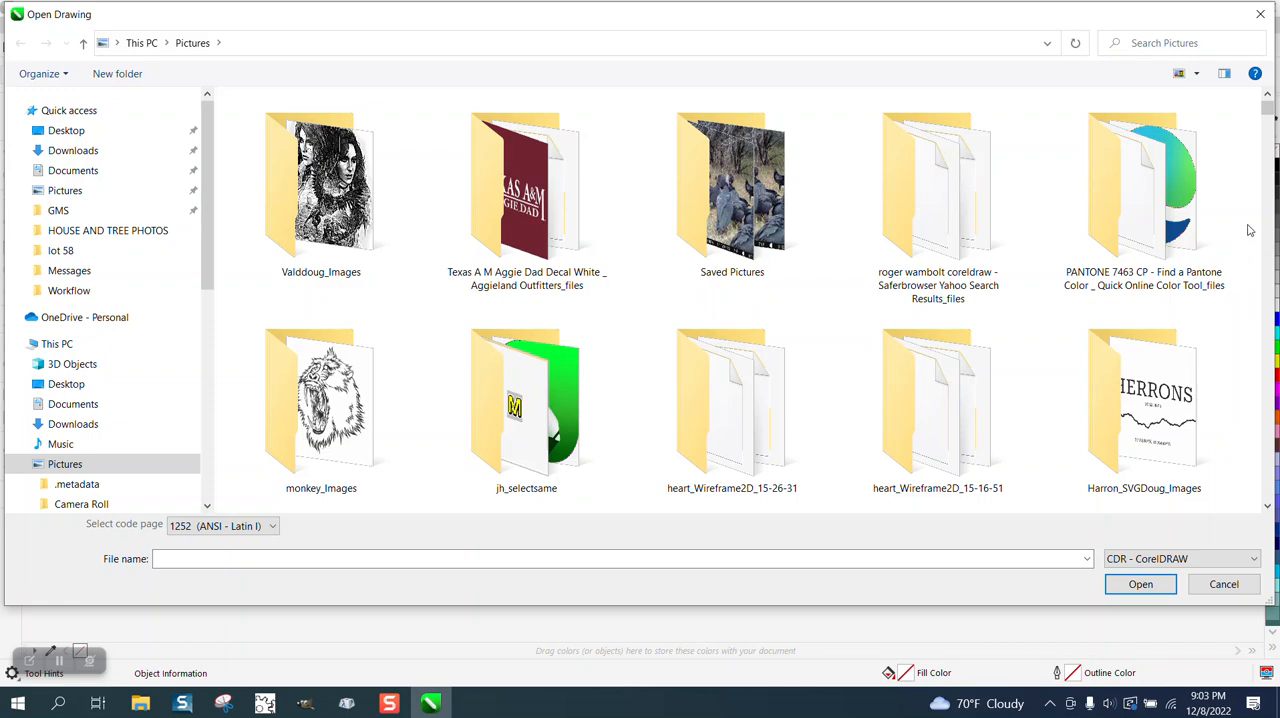
scroll("down", 3)
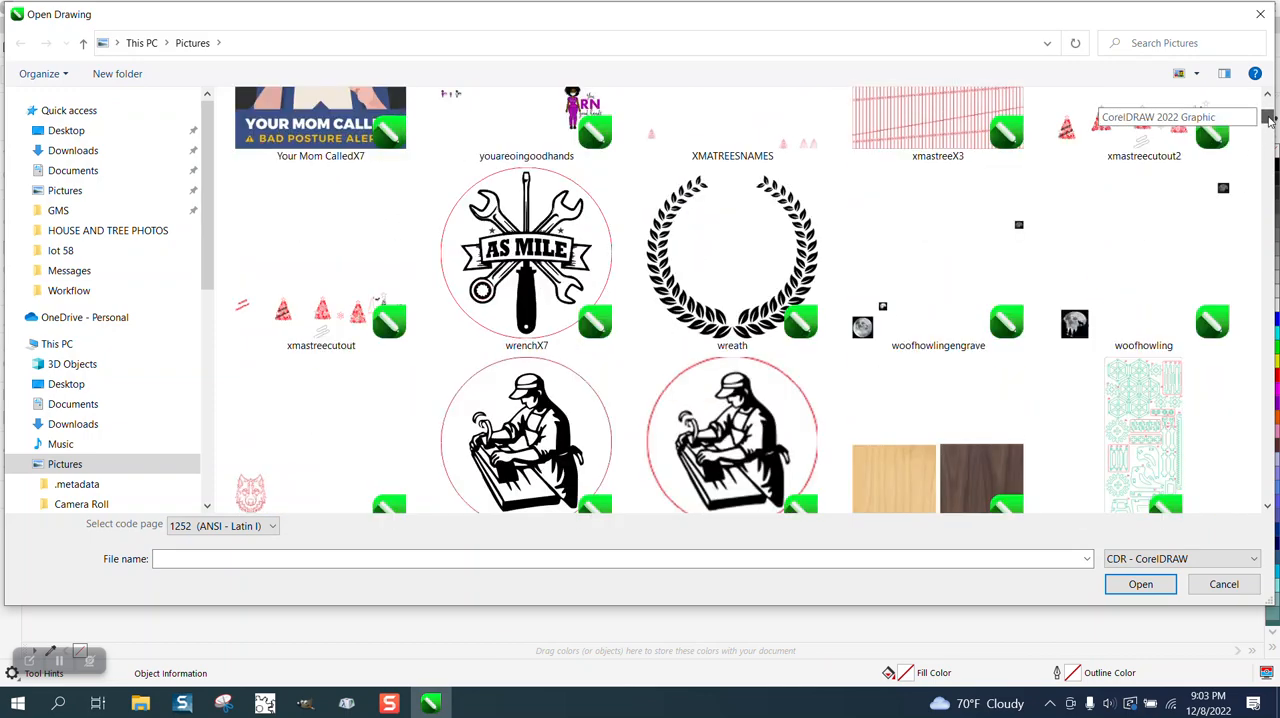
scroll("down", 3)
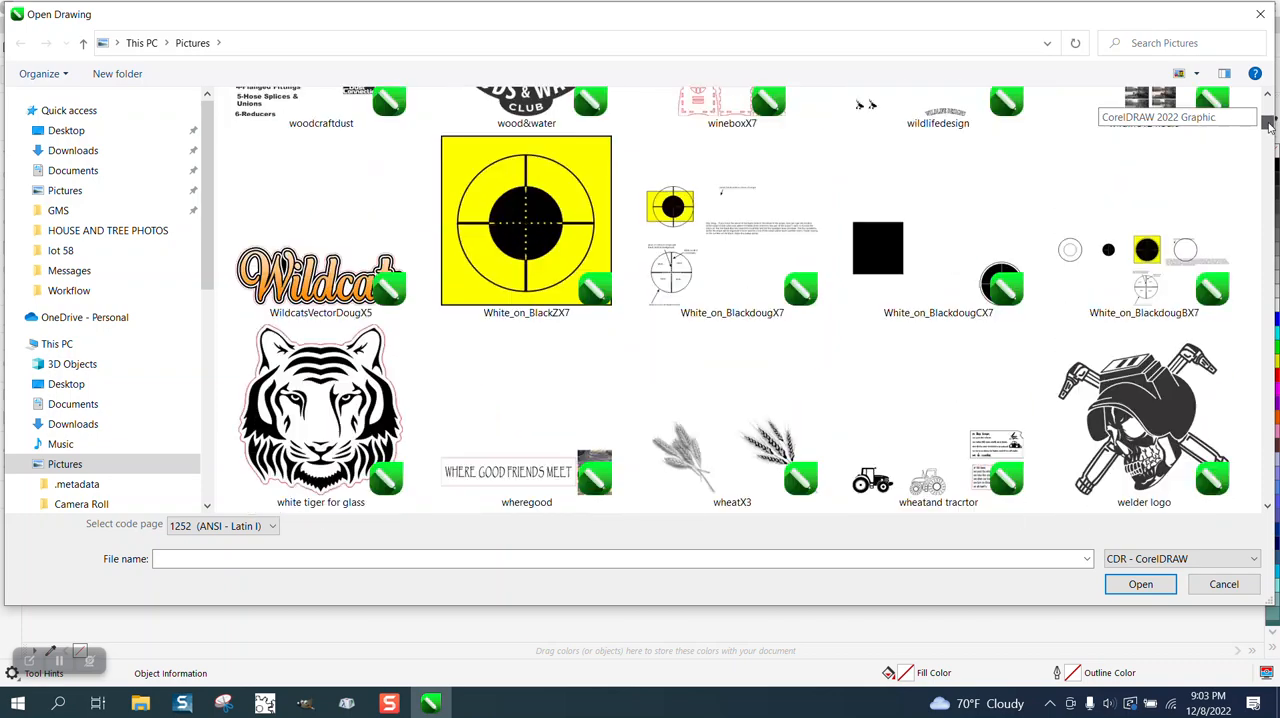
scroll("down", 3)
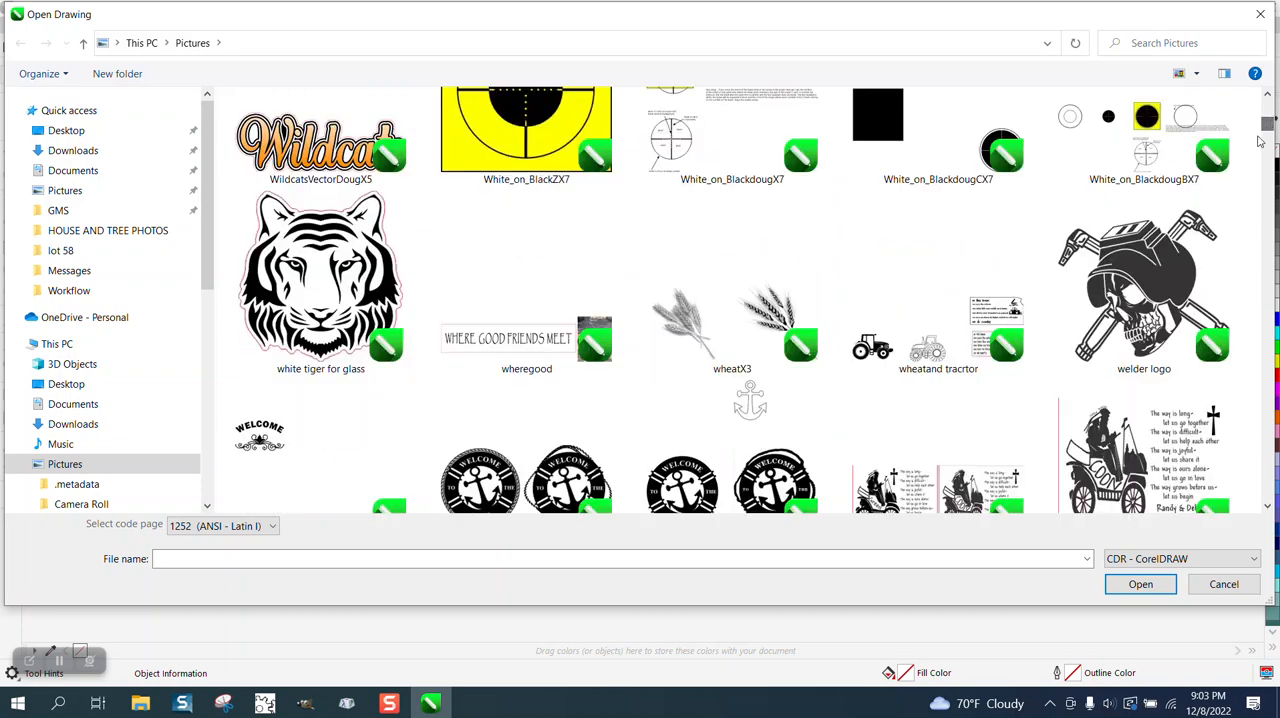
left_click(1144, 285)
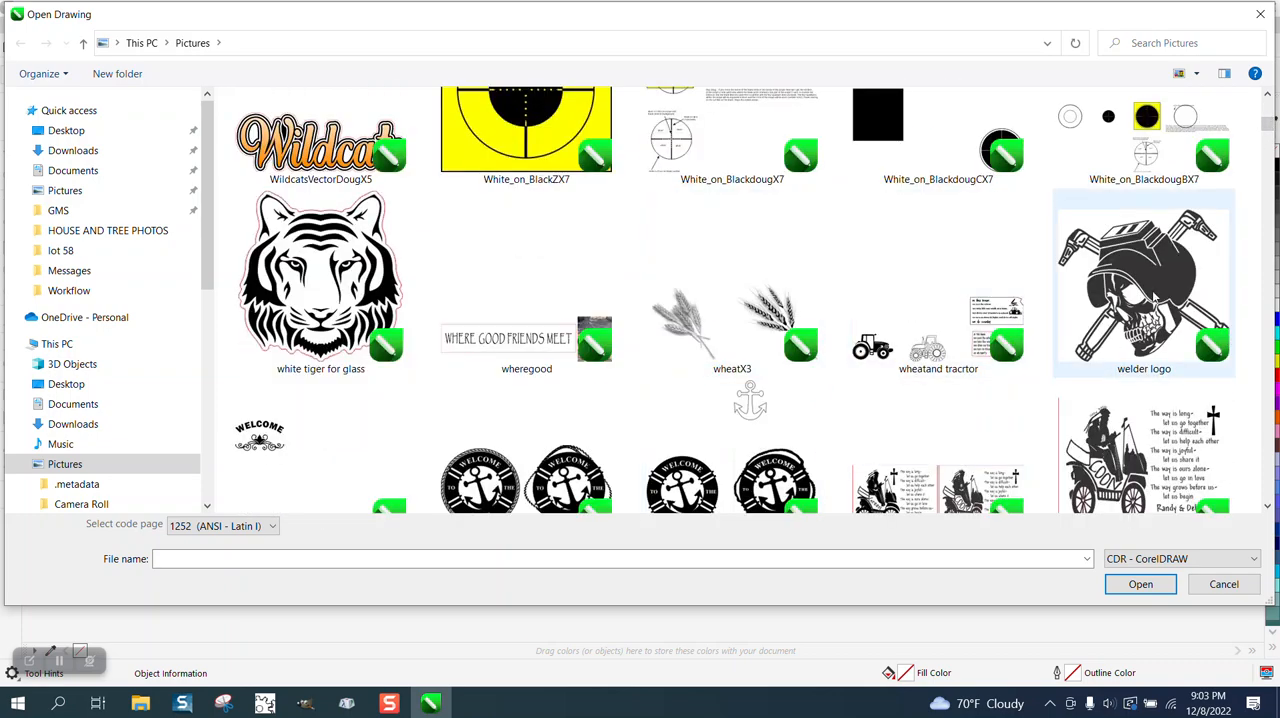
left_click(1143, 285)
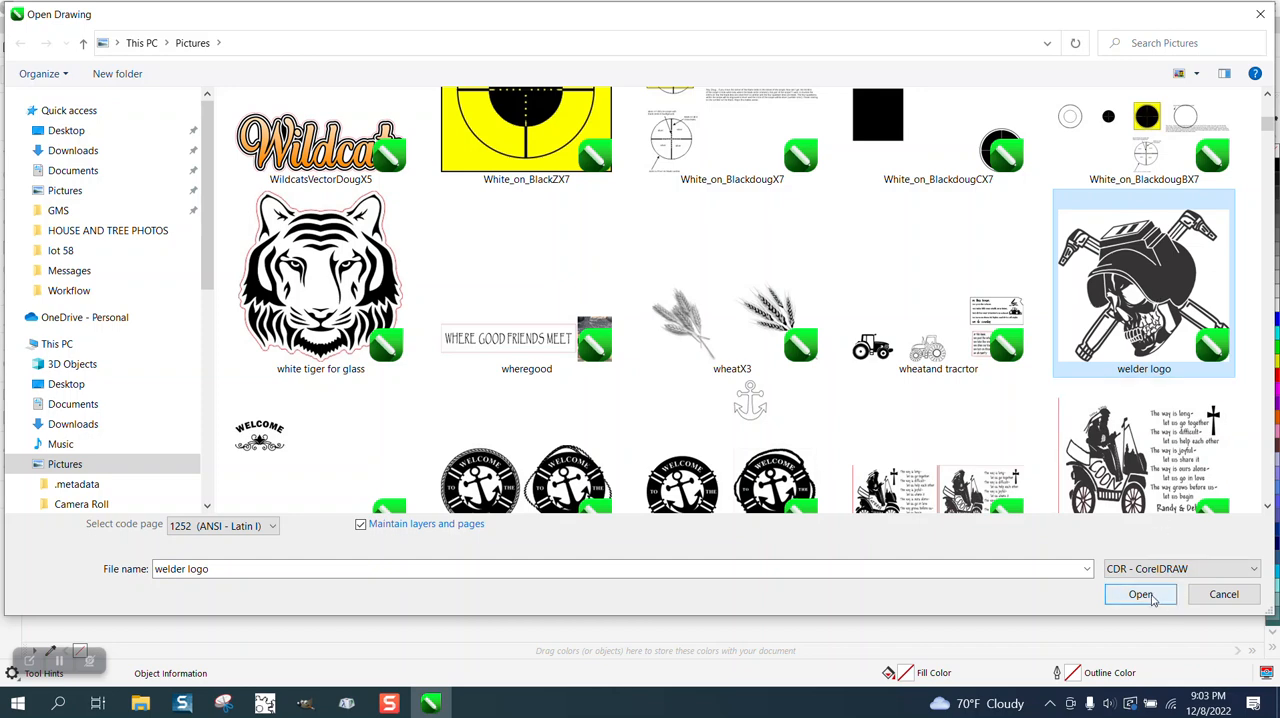
left_click(1140, 594)
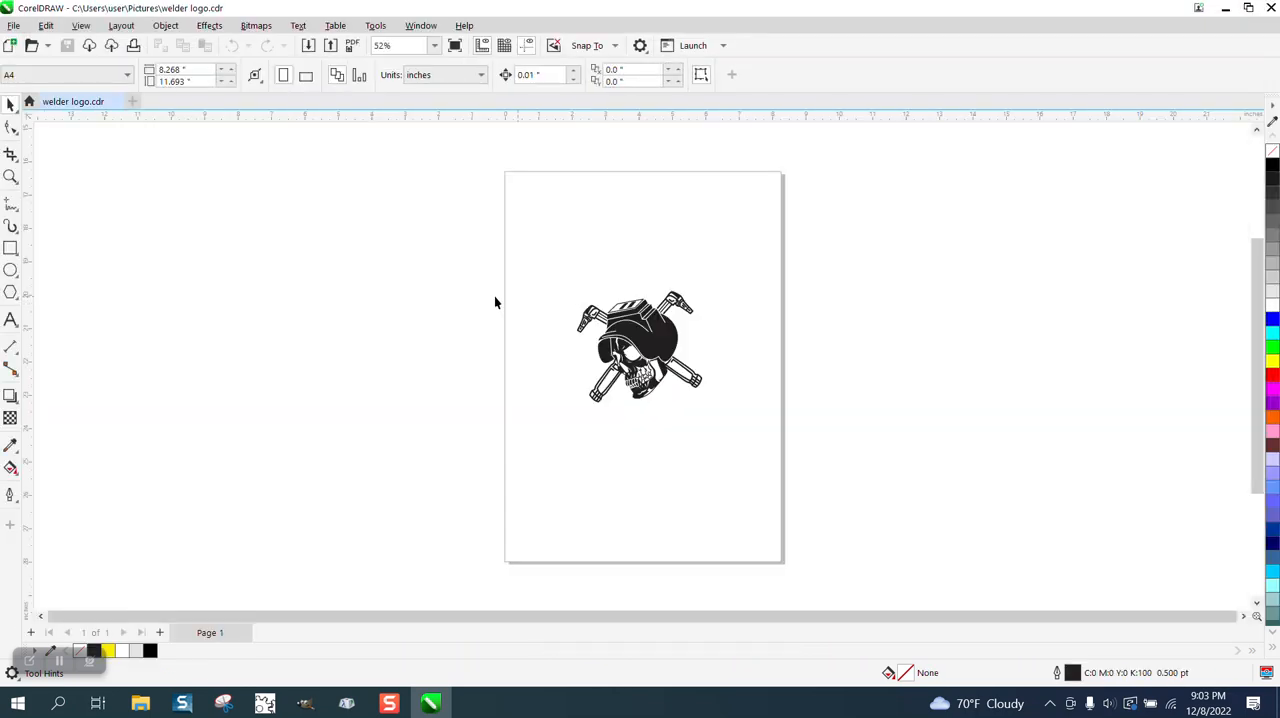